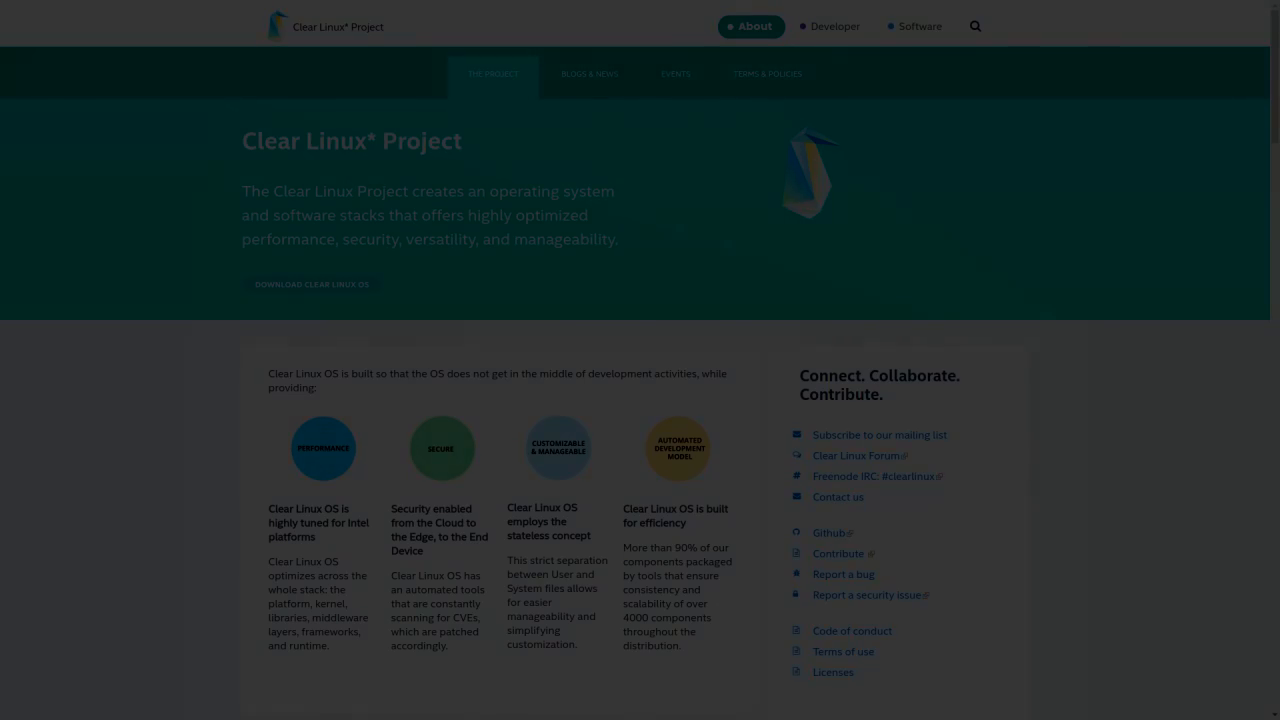
# Step: Keep American English and search the time zone list for 'NEW' to find America/New_York
pyautogui.click(311, 284)
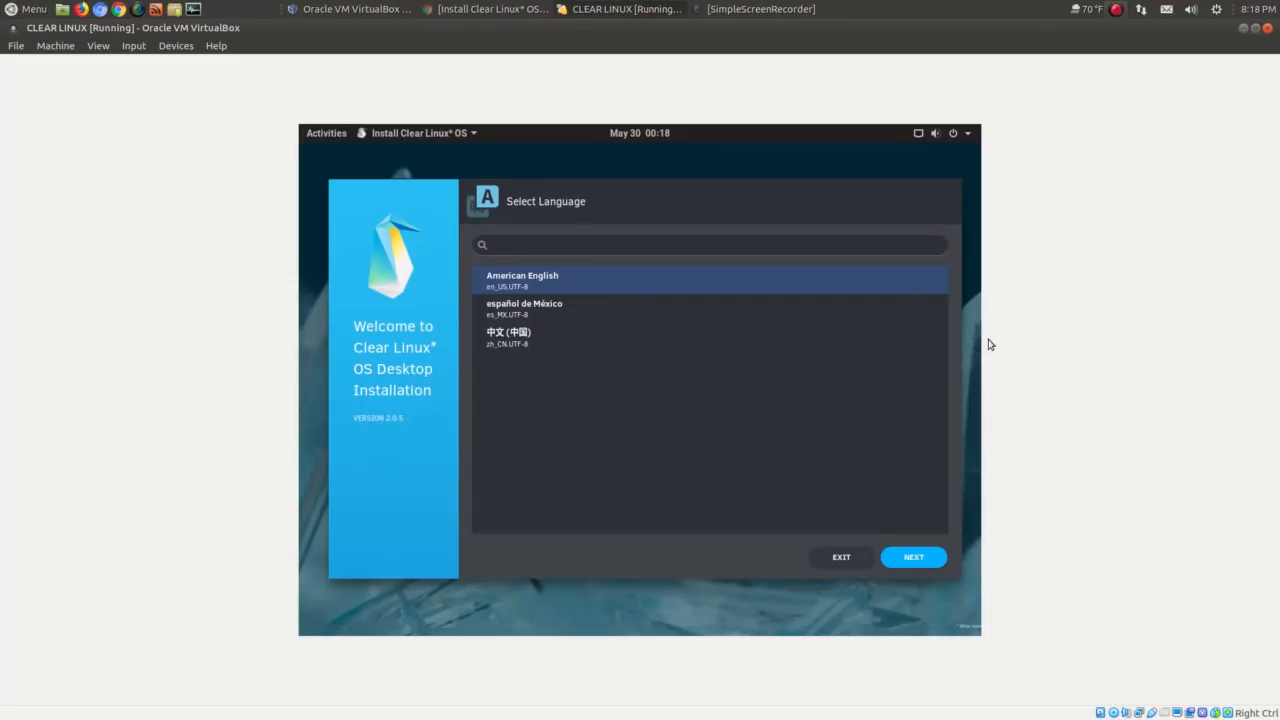
pyautogui.moveTo(910, 545)
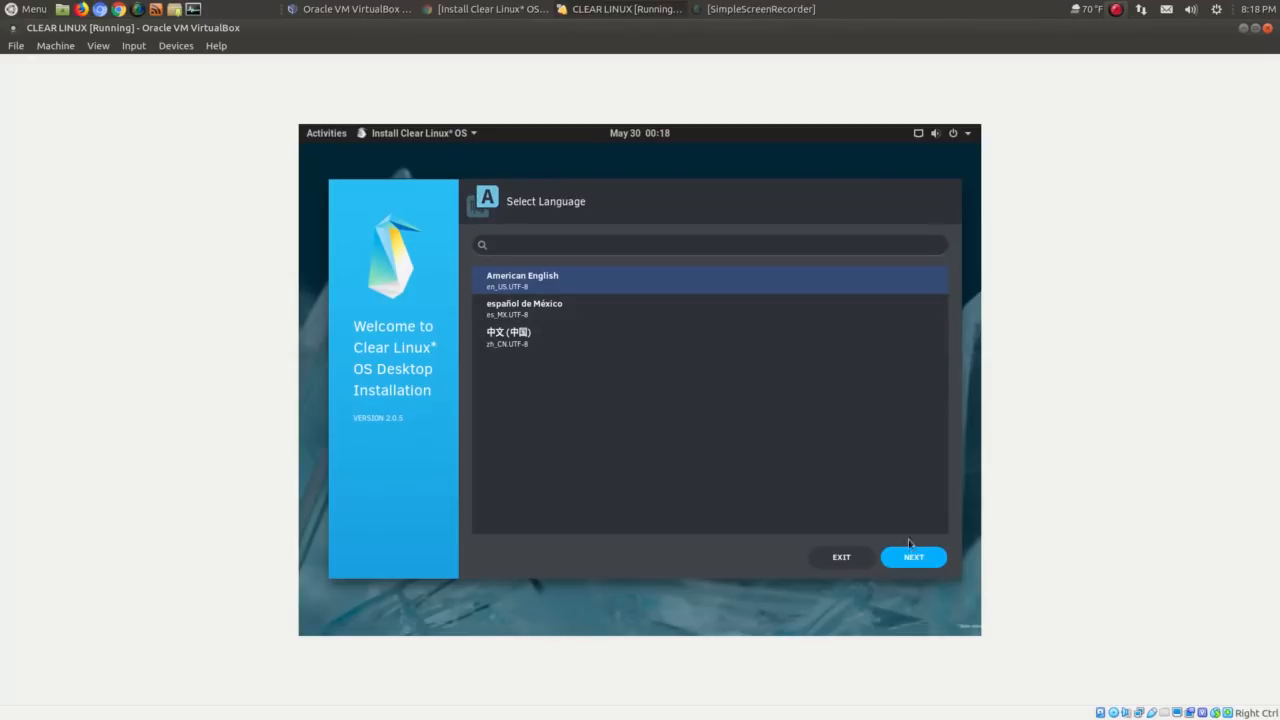
pyautogui.click(912, 557)
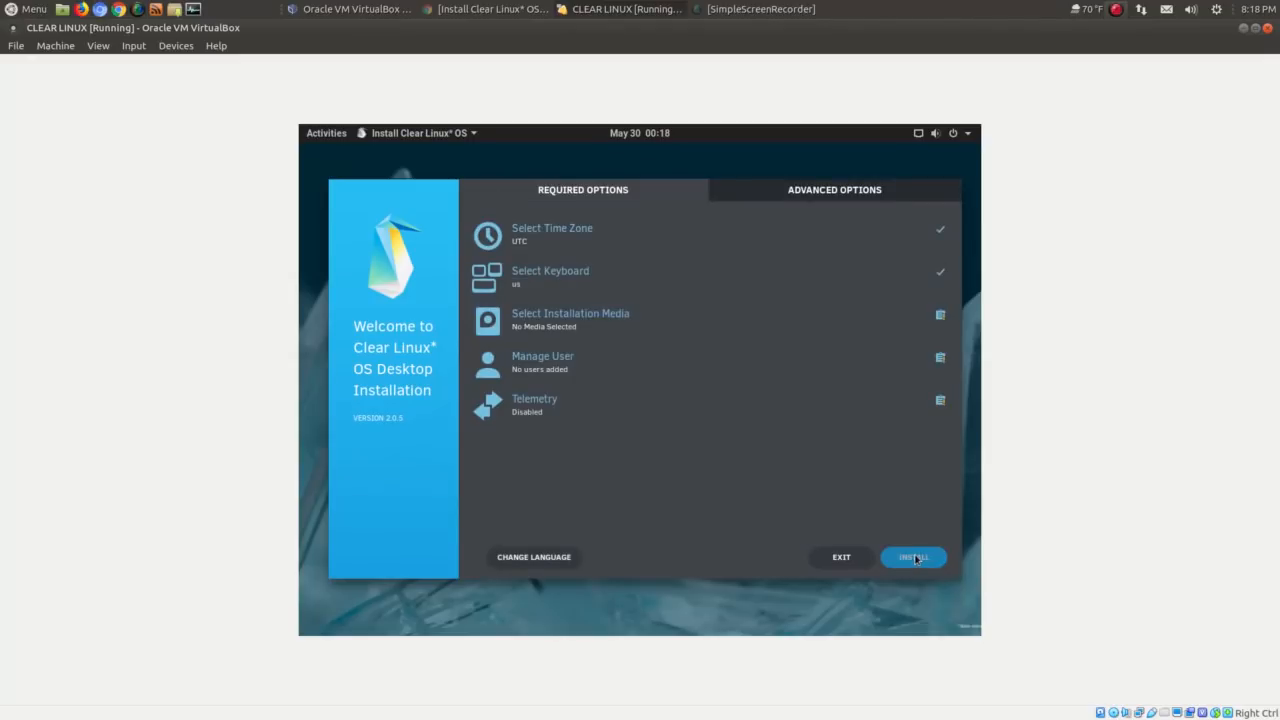
pyautogui.moveTo(963, 314)
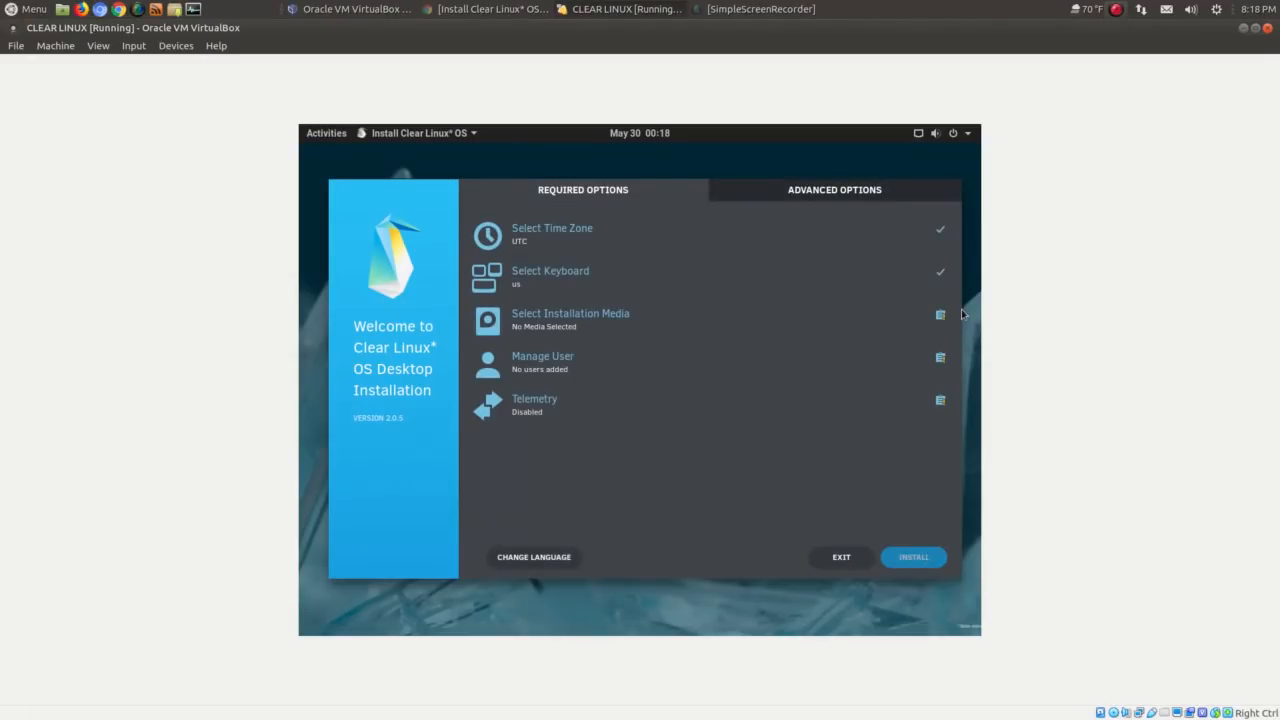
pyautogui.click(552, 228)
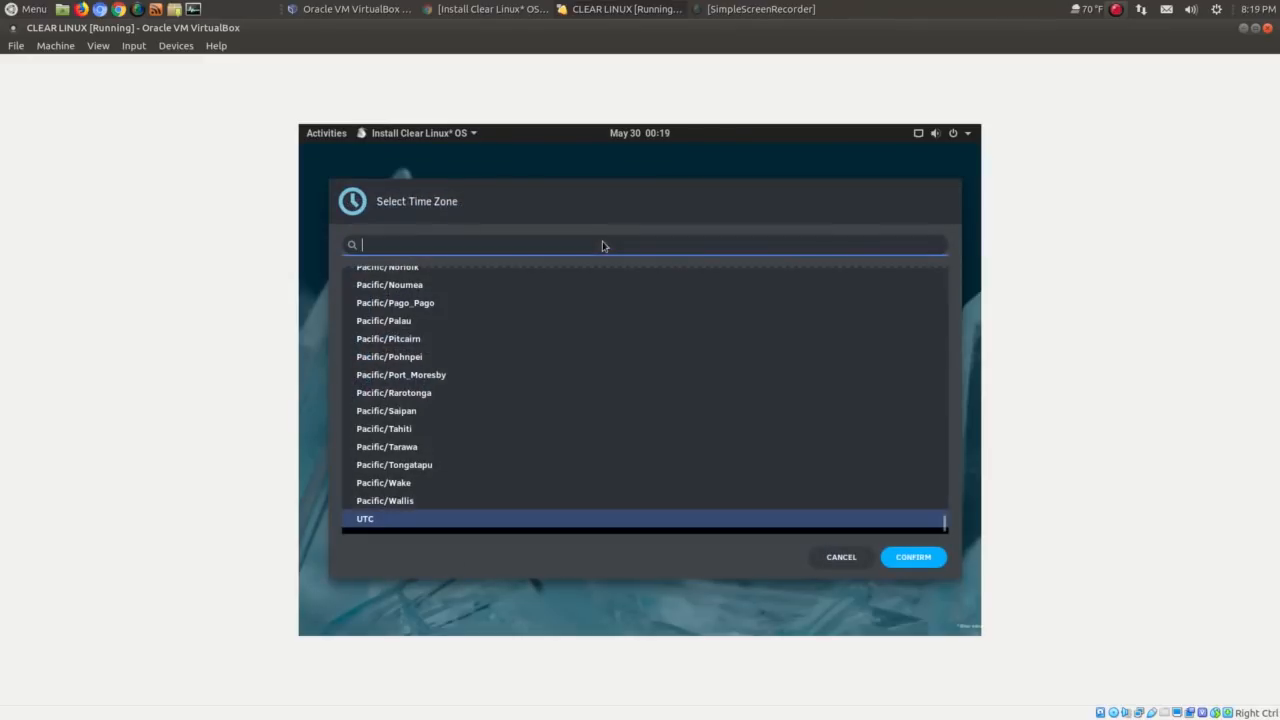
pyautogui.scroll(3)
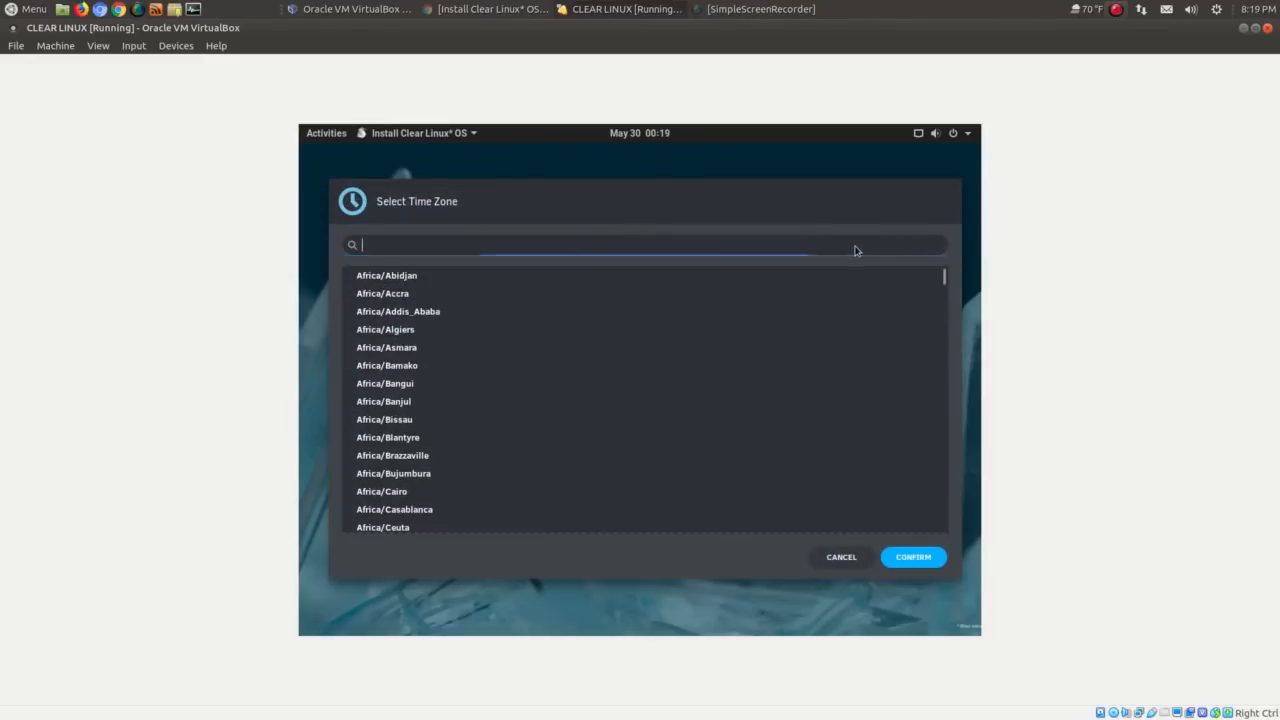
pyautogui.write('NEW')
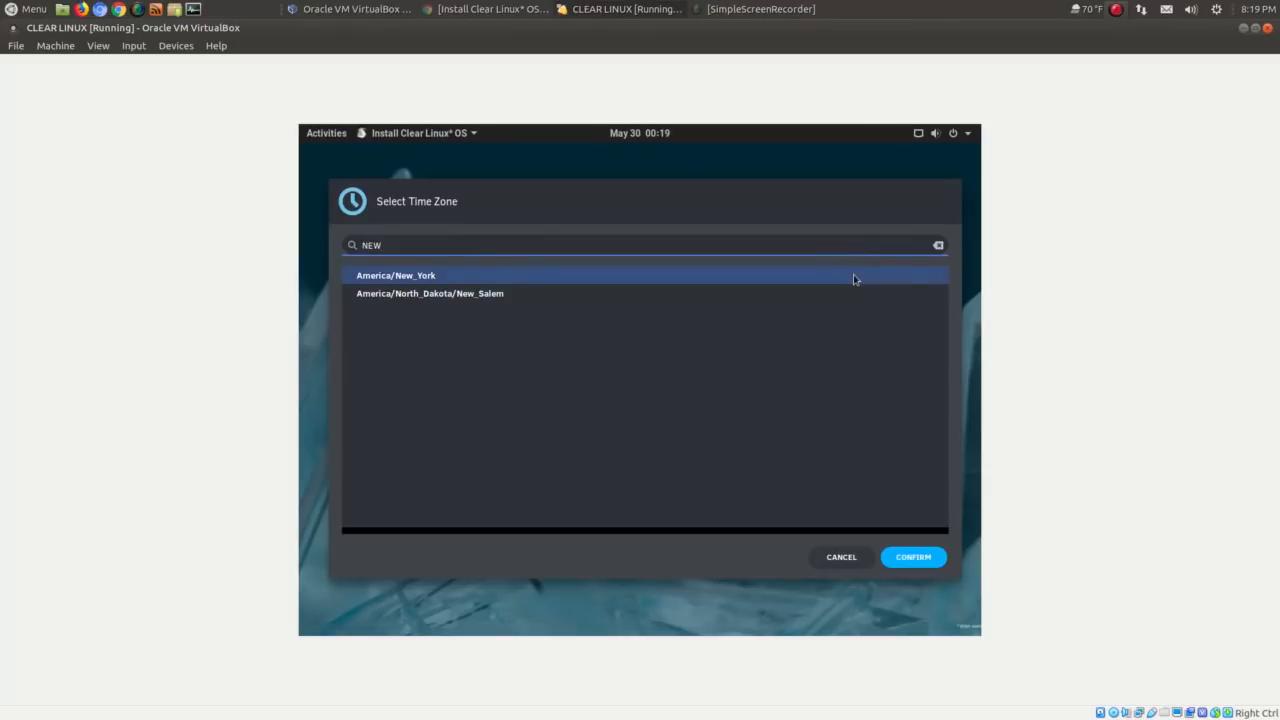
pyautogui.moveTo(911, 531)
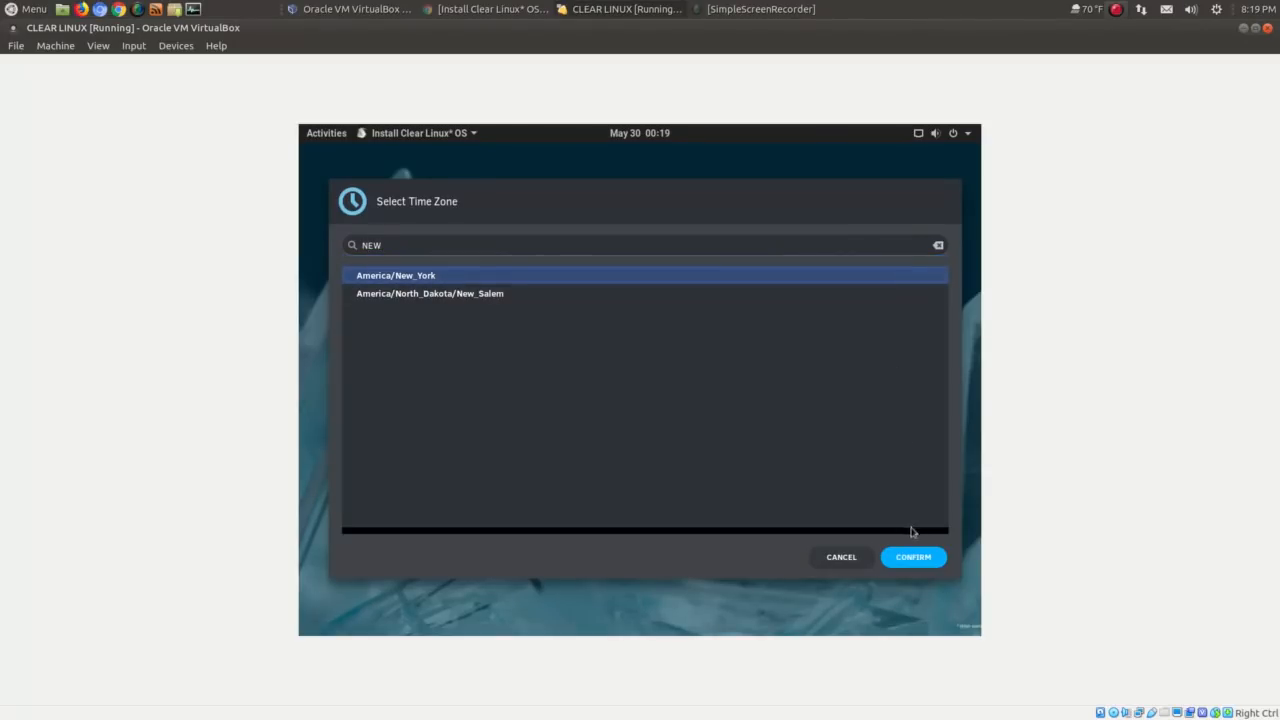
# Step: Confirm America/New_York as the time zone and accept telemetry reporting left off
pyautogui.click(911, 557)
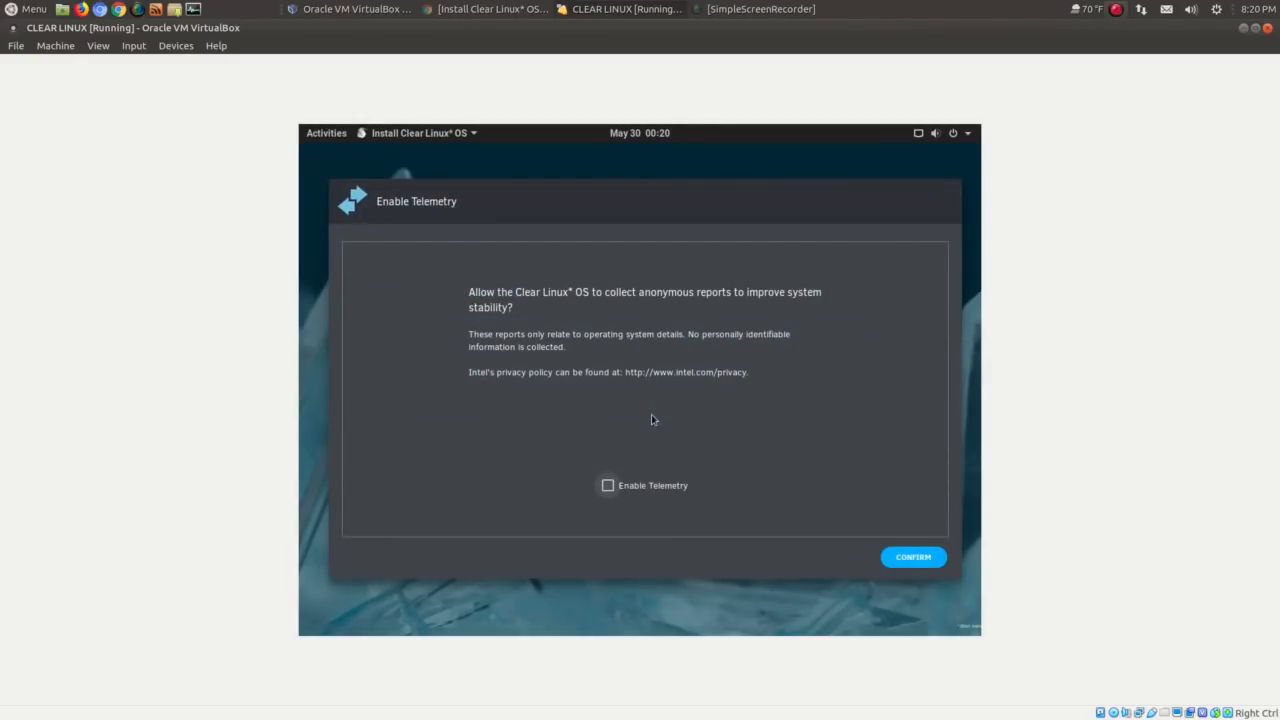
pyautogui.moveTo(767, 298)
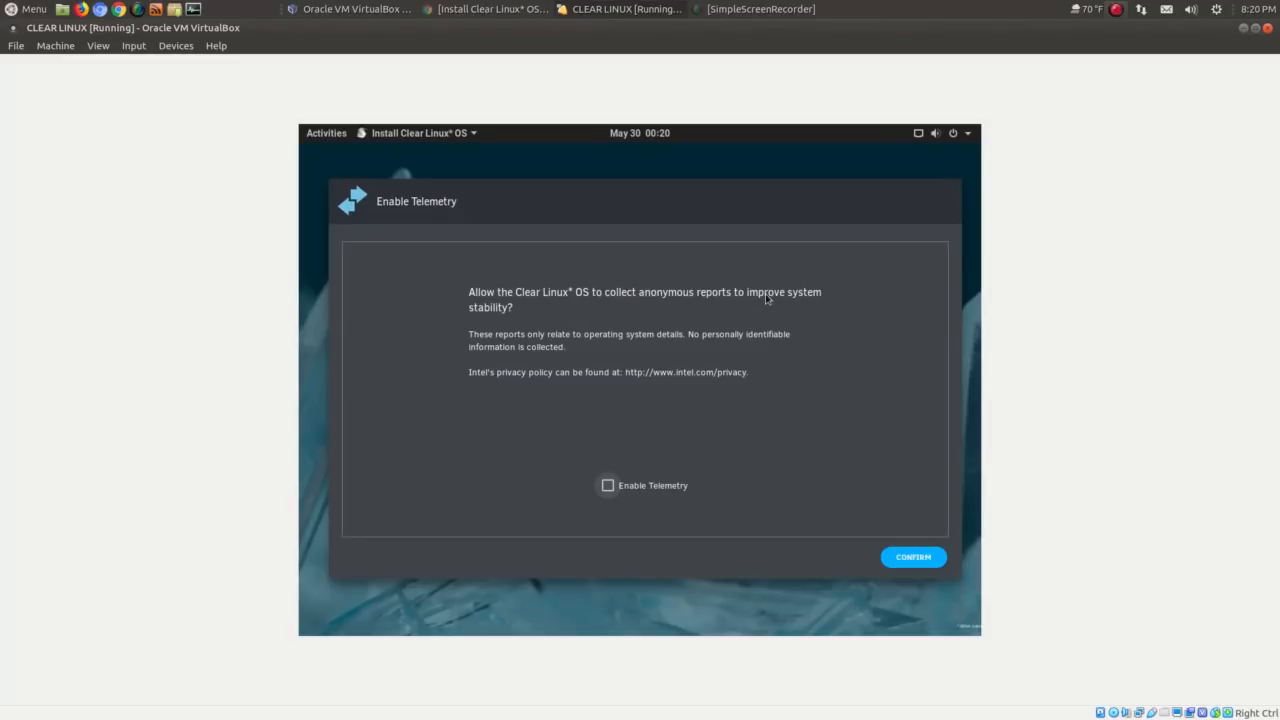
pyautogui.click(911, 557)
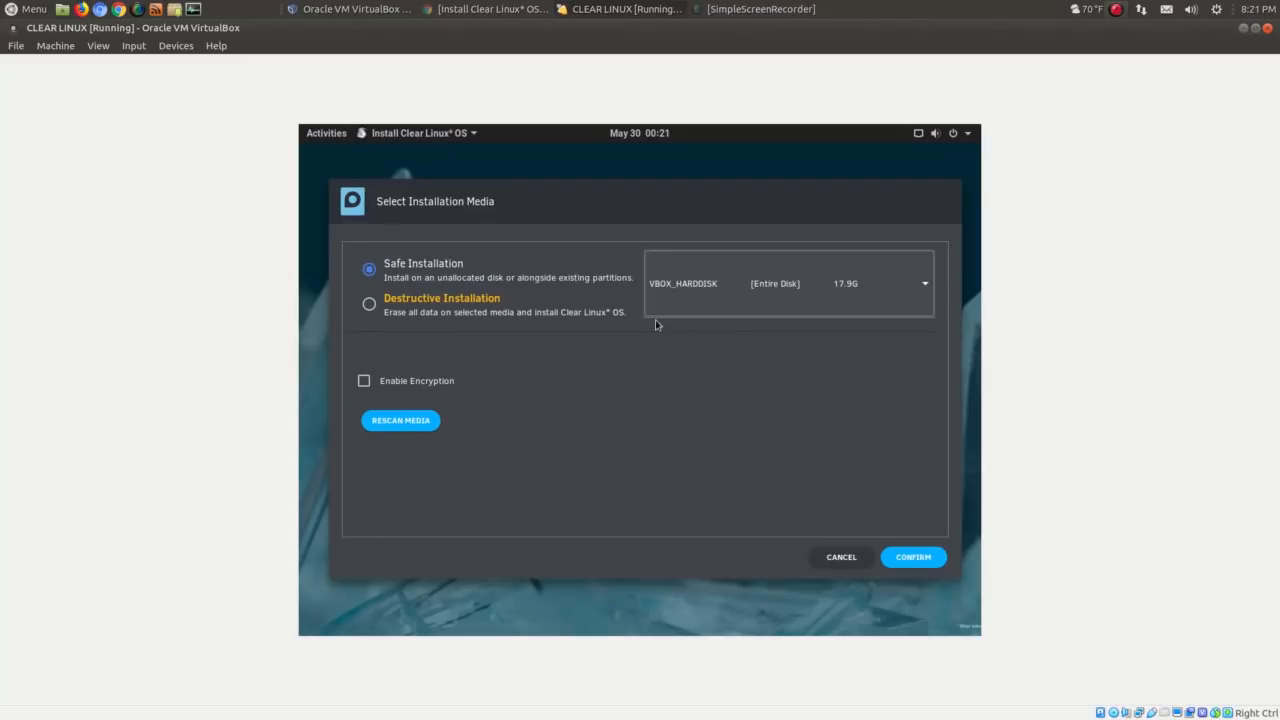
pyautogui.moveTo(745, 298)
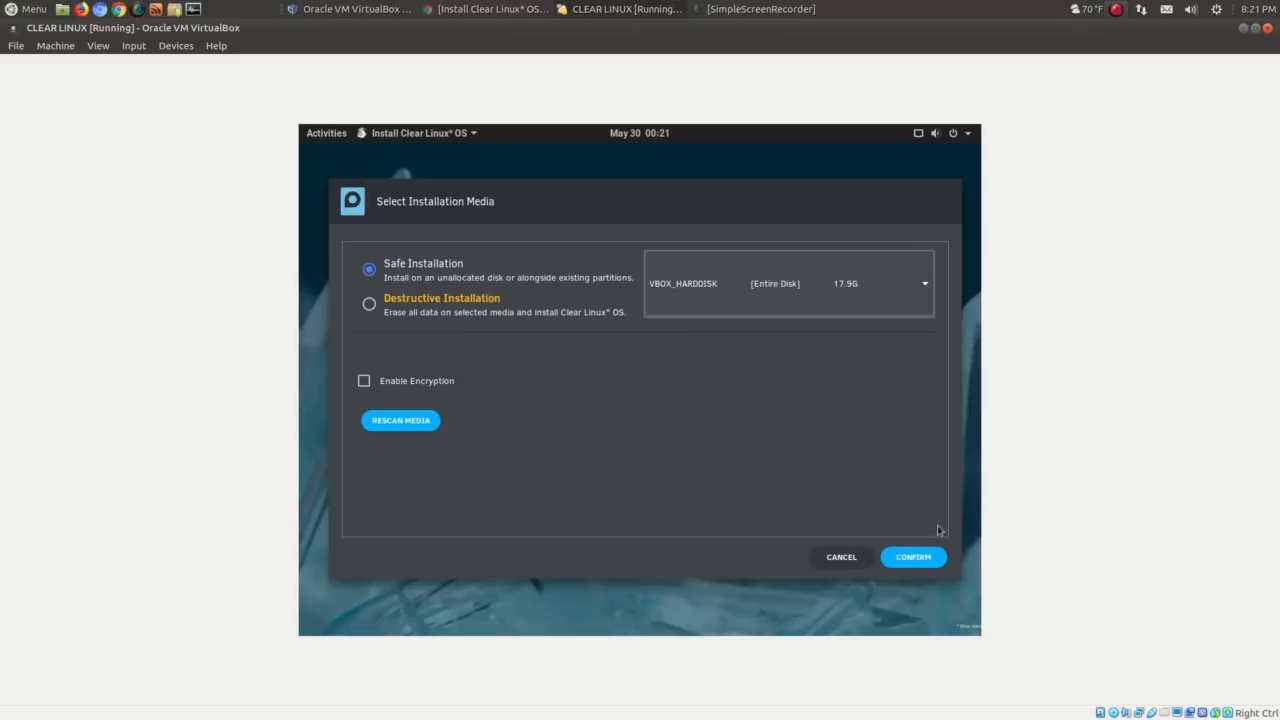
# Step: Accept the virtual disk, approve partitioning to install, and exit the finished installer
pyautogui.click(912, 557)
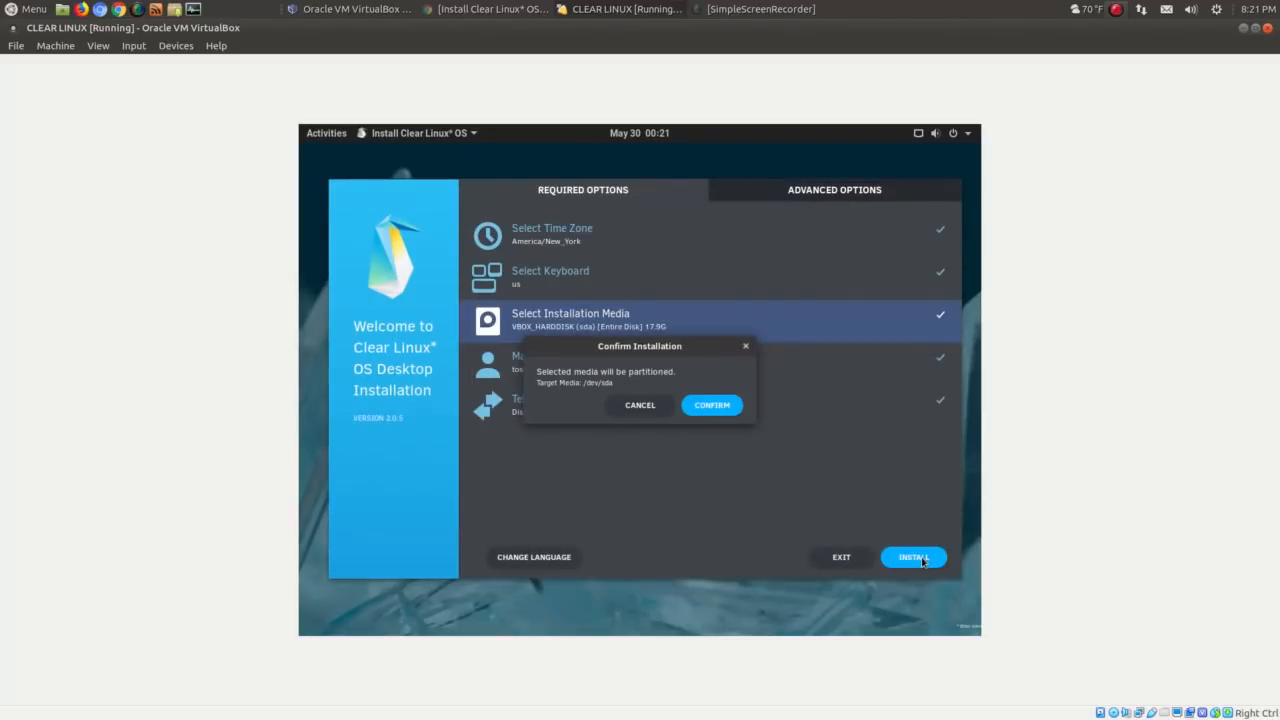
pyautogui.click(712, 405)
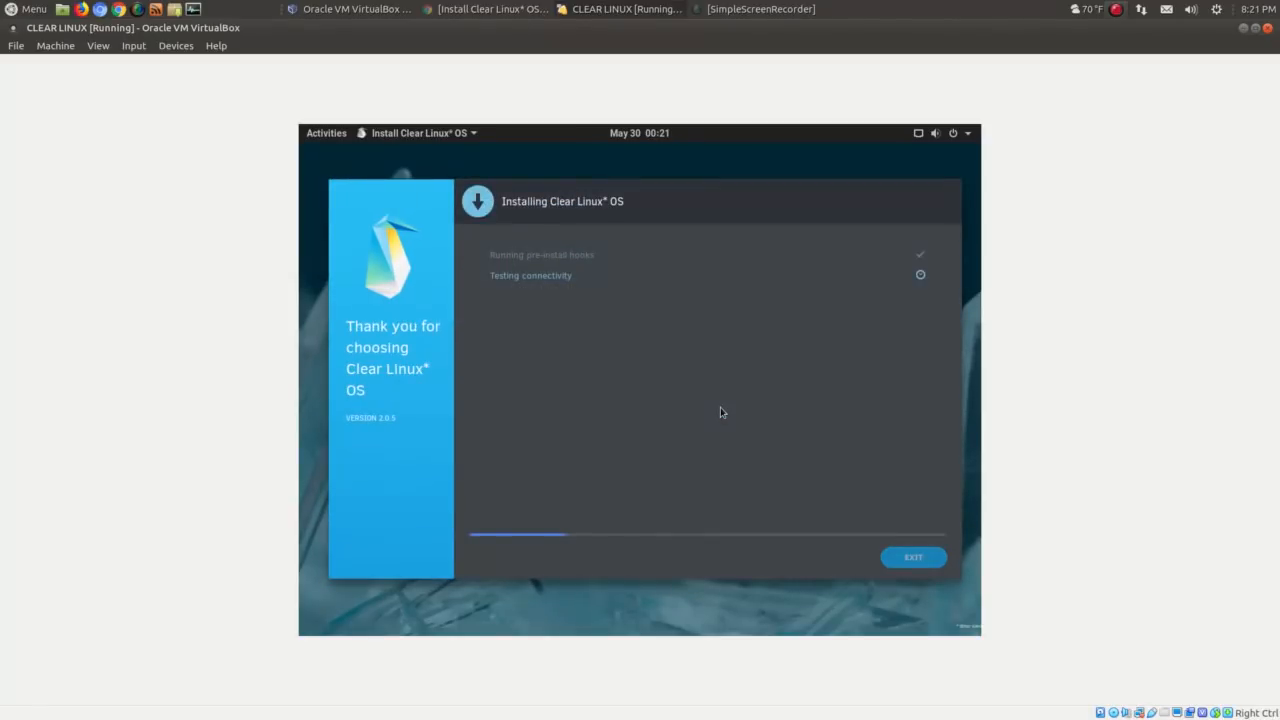
pyautogui.moveTo(726, 409)
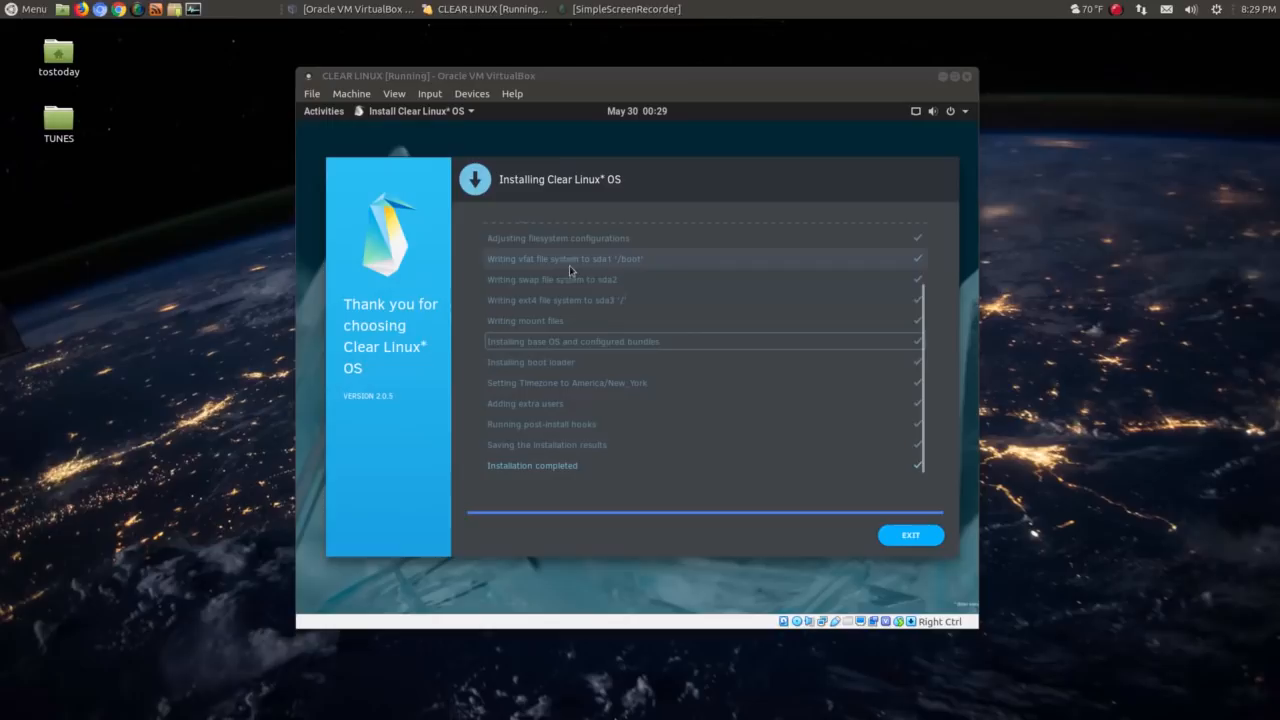
pyautogui.click(909, 535)
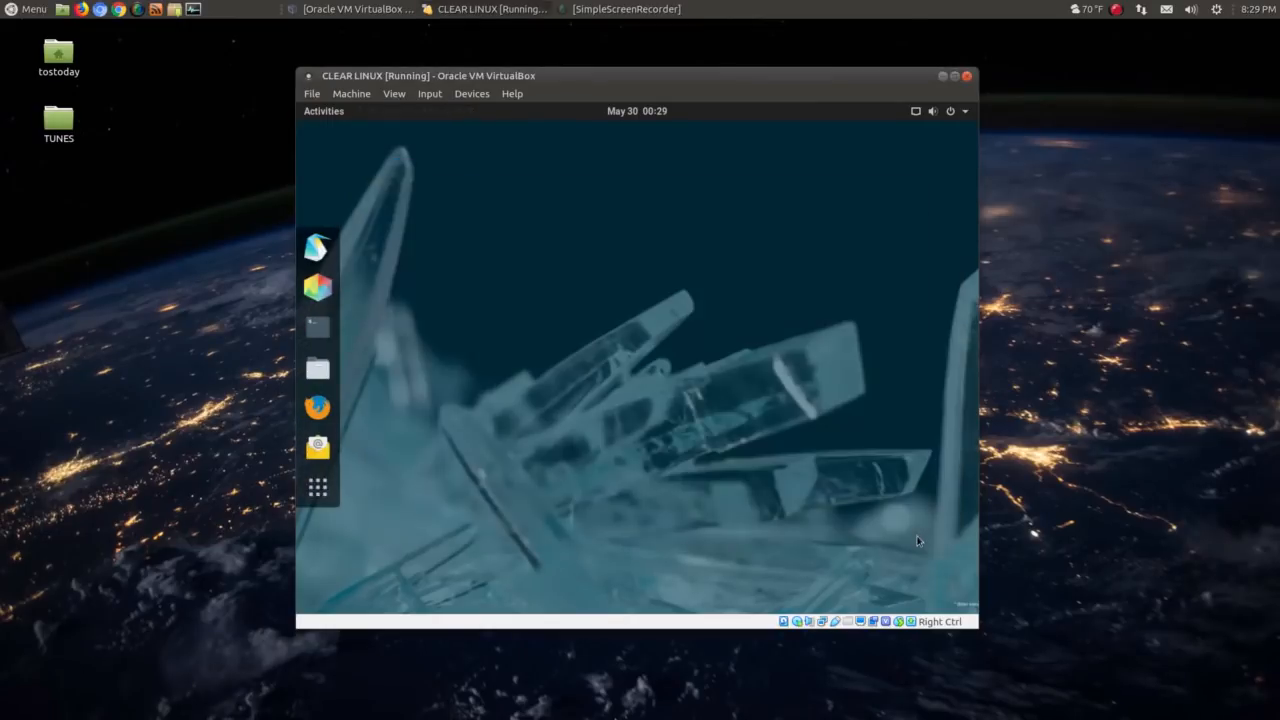
pyautogui.moveTo(693, 308)
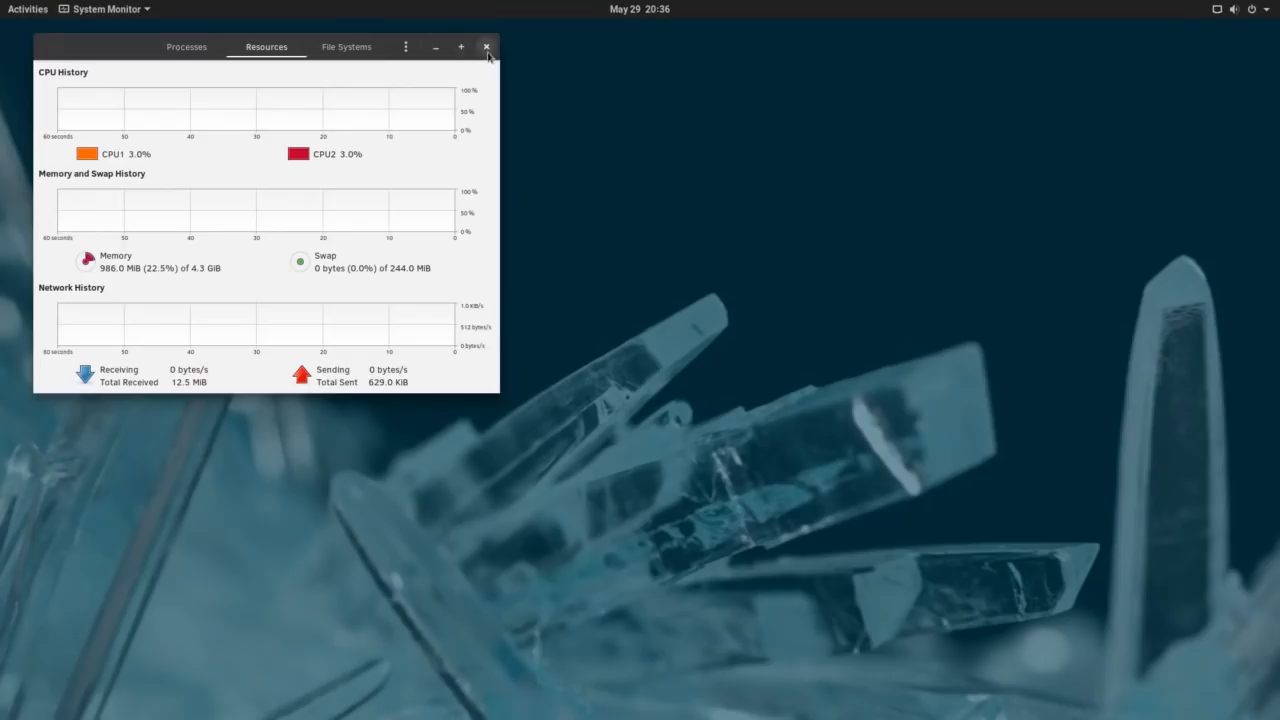
# Step: Close the System Monitor window after reviewing its resource graphs
pyautogui.click(487, 47)
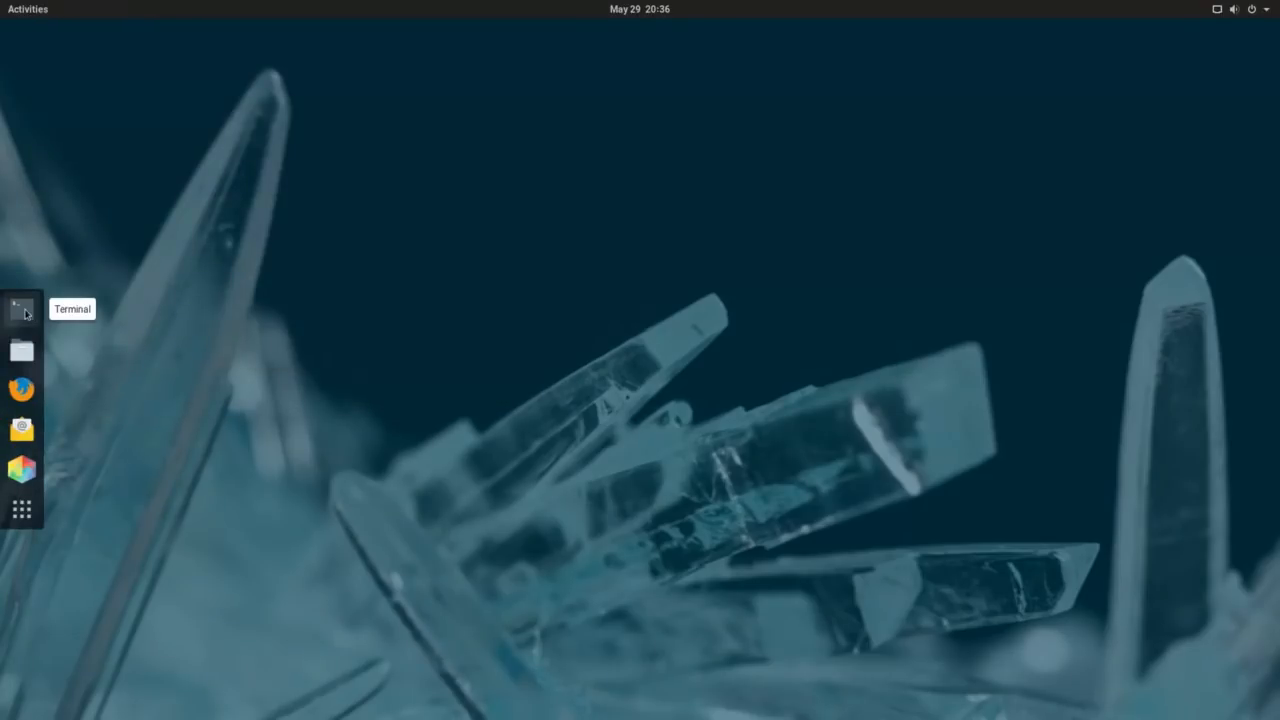
# Step: Open Terminal and Files, show the home folder as a list, and launch Evolution
pyautogui.click(21, 308)
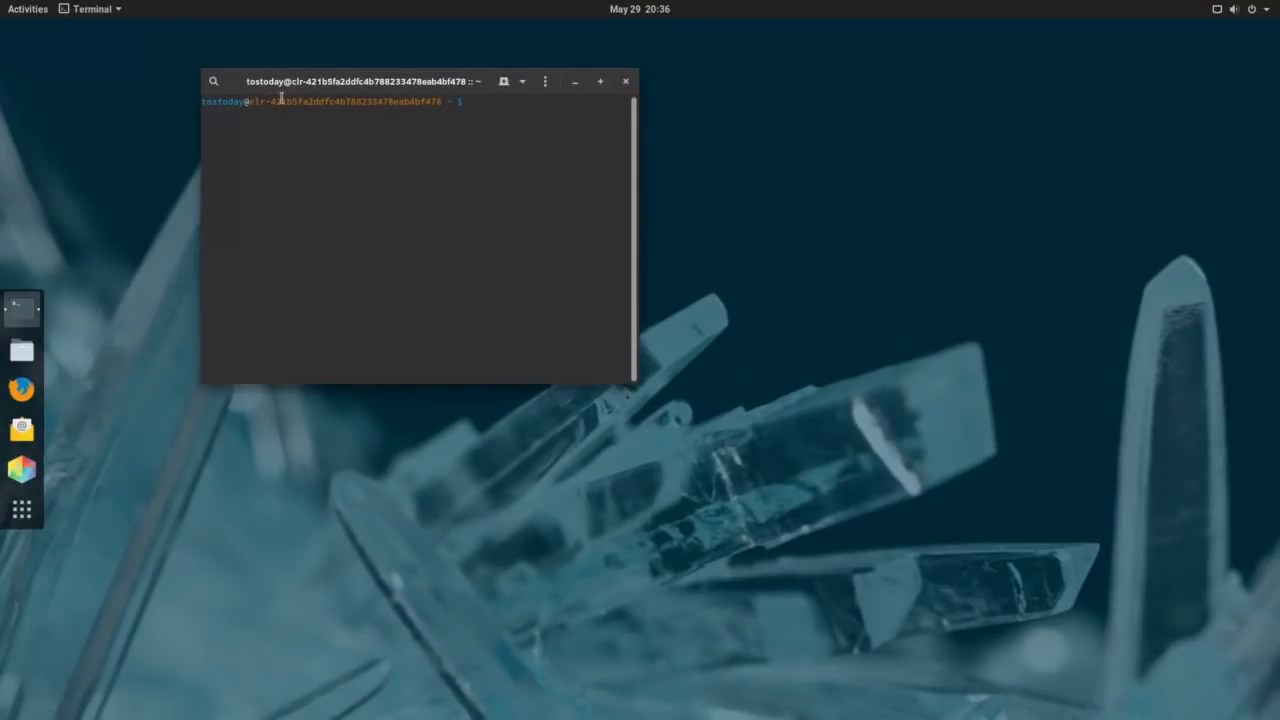
pyautogui.click(22, 350)
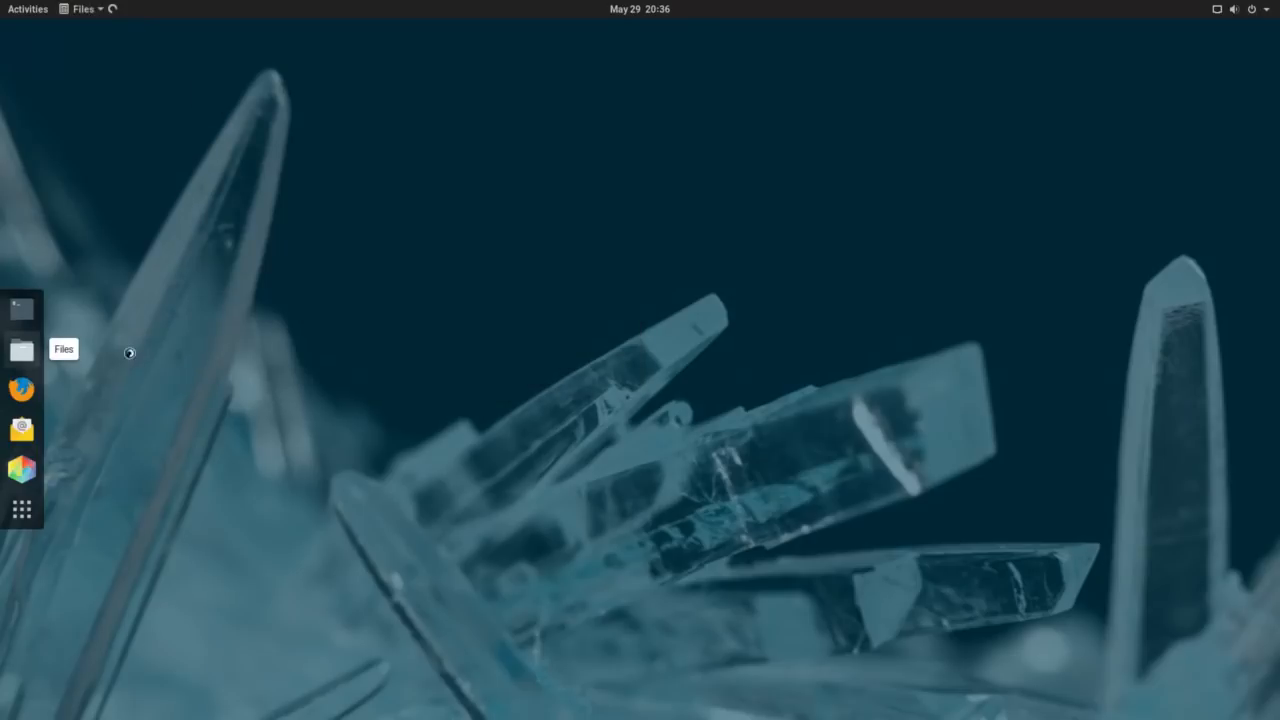
pyautogui.click(21, 350)
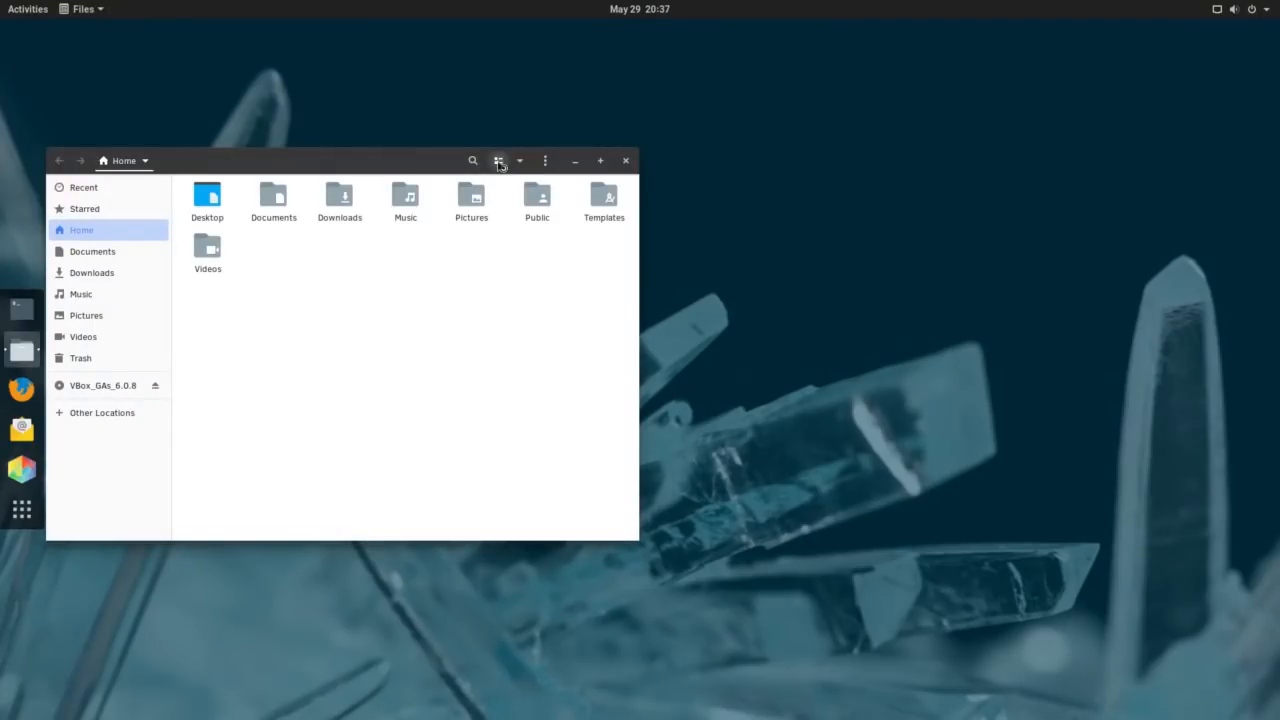
pyautogui.moveTo(422, 165)
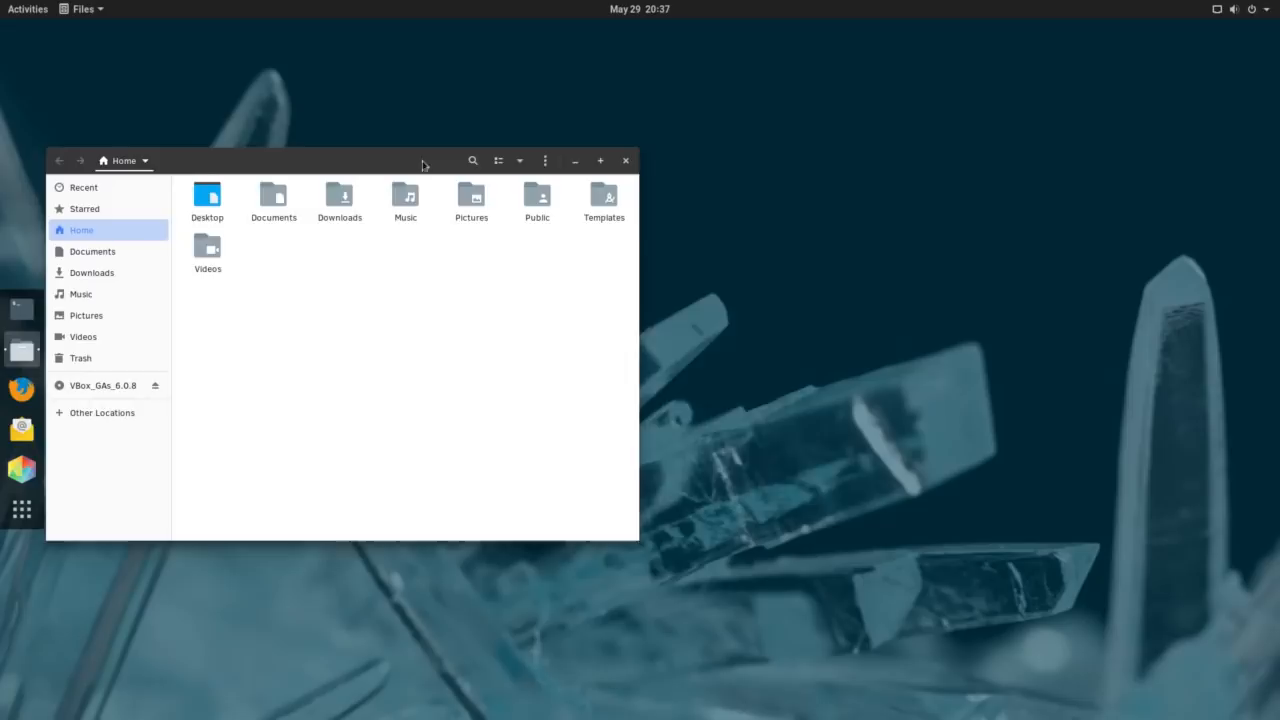
pyautogui.click(706, 130)
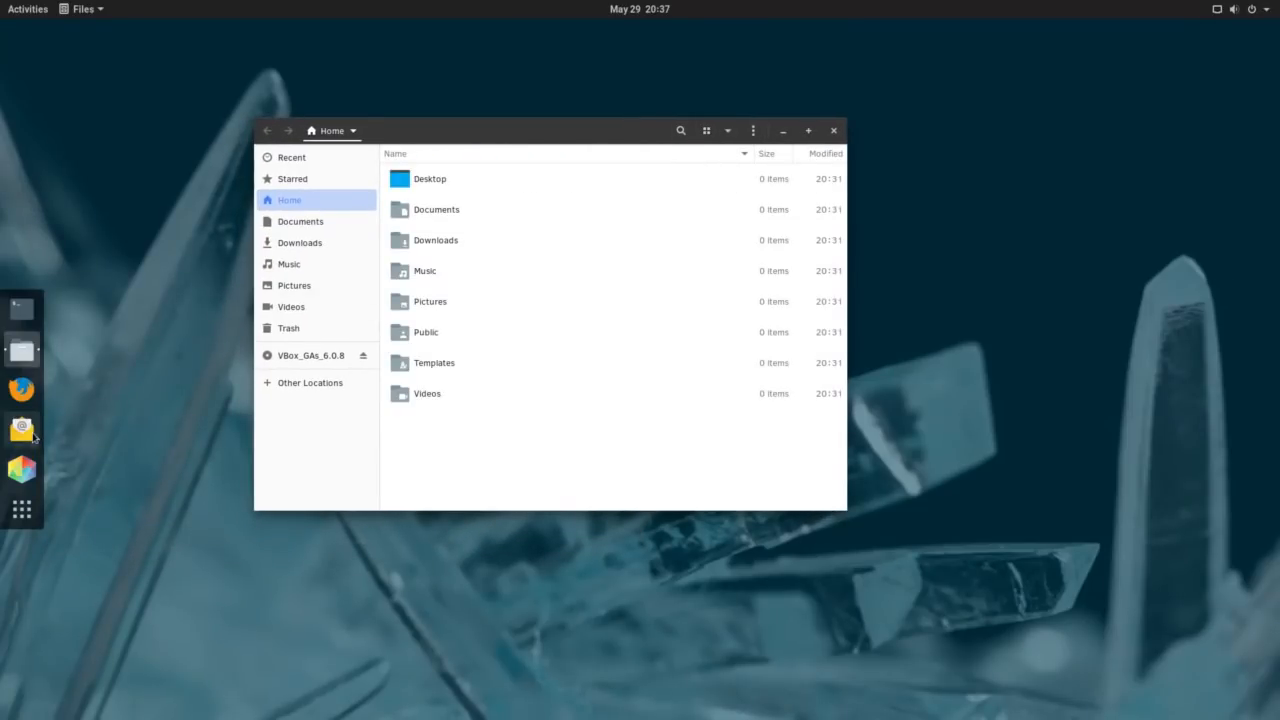
pyautogui.click(21, 428)
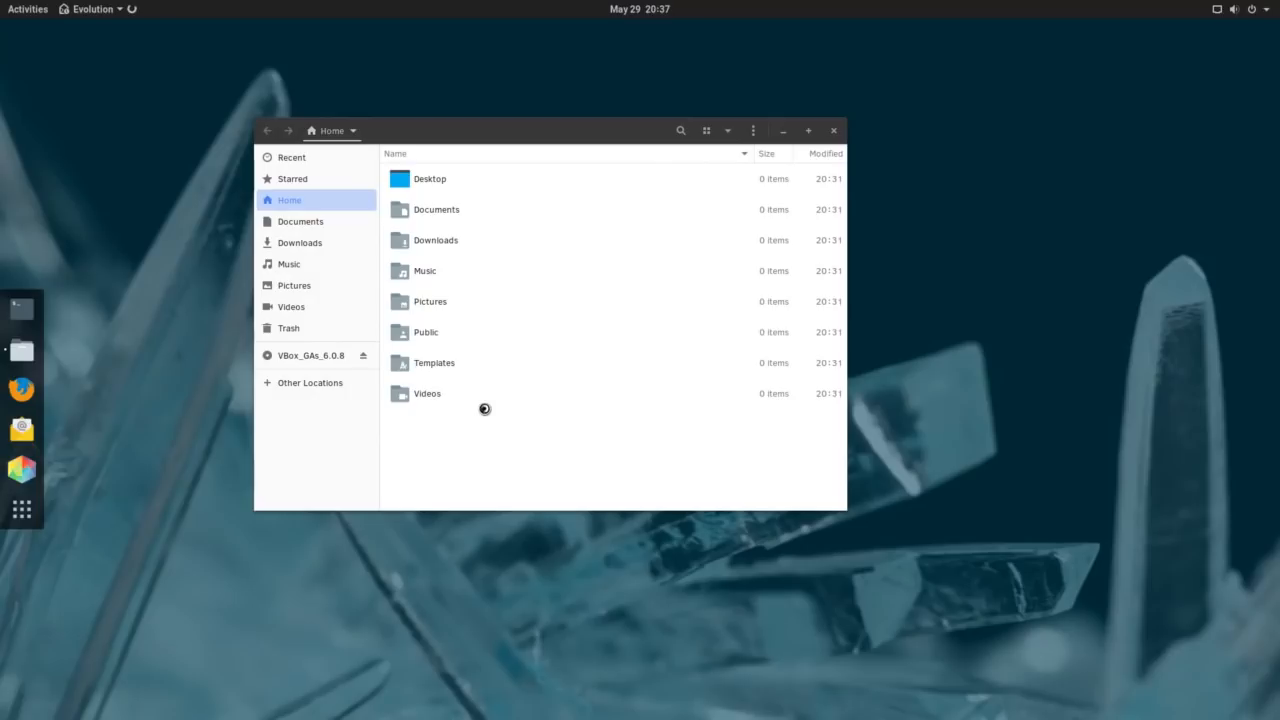
# Step: Cancel Evolution's Welcome wizard, move the Mail window right, and show all applications
pyautogui.click(21, 428)
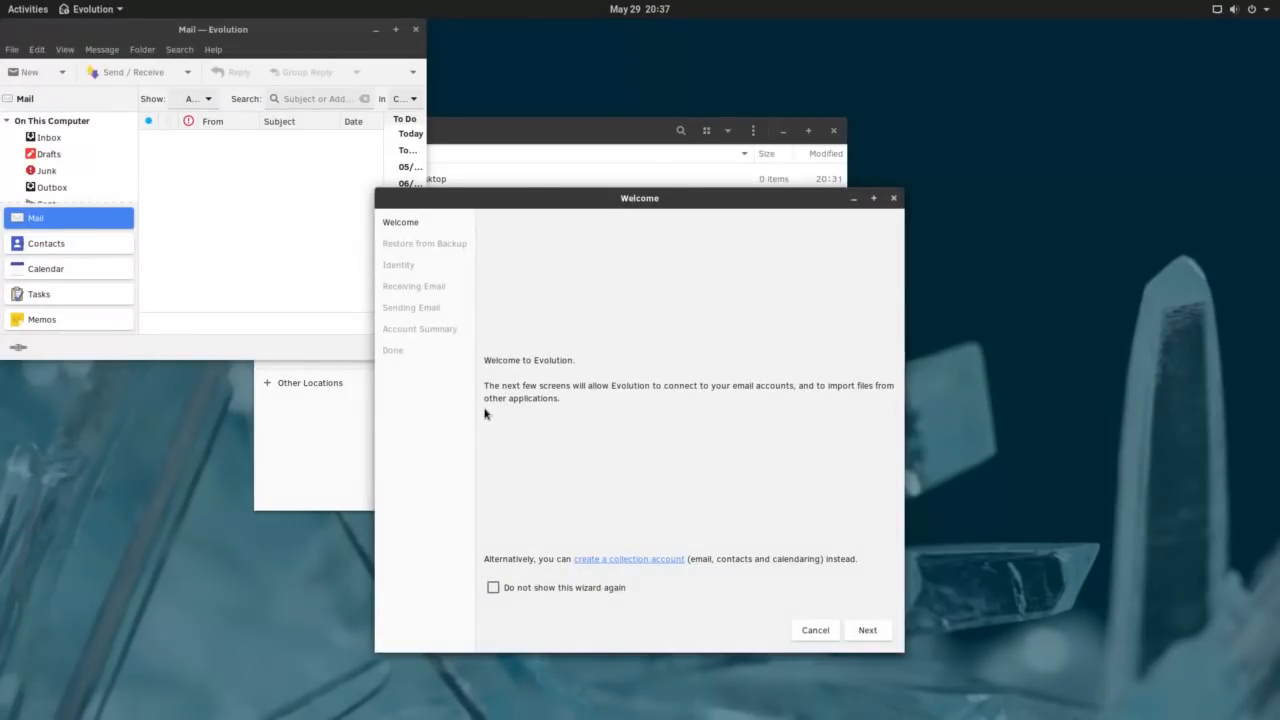
pyautogui.click(814, 630)
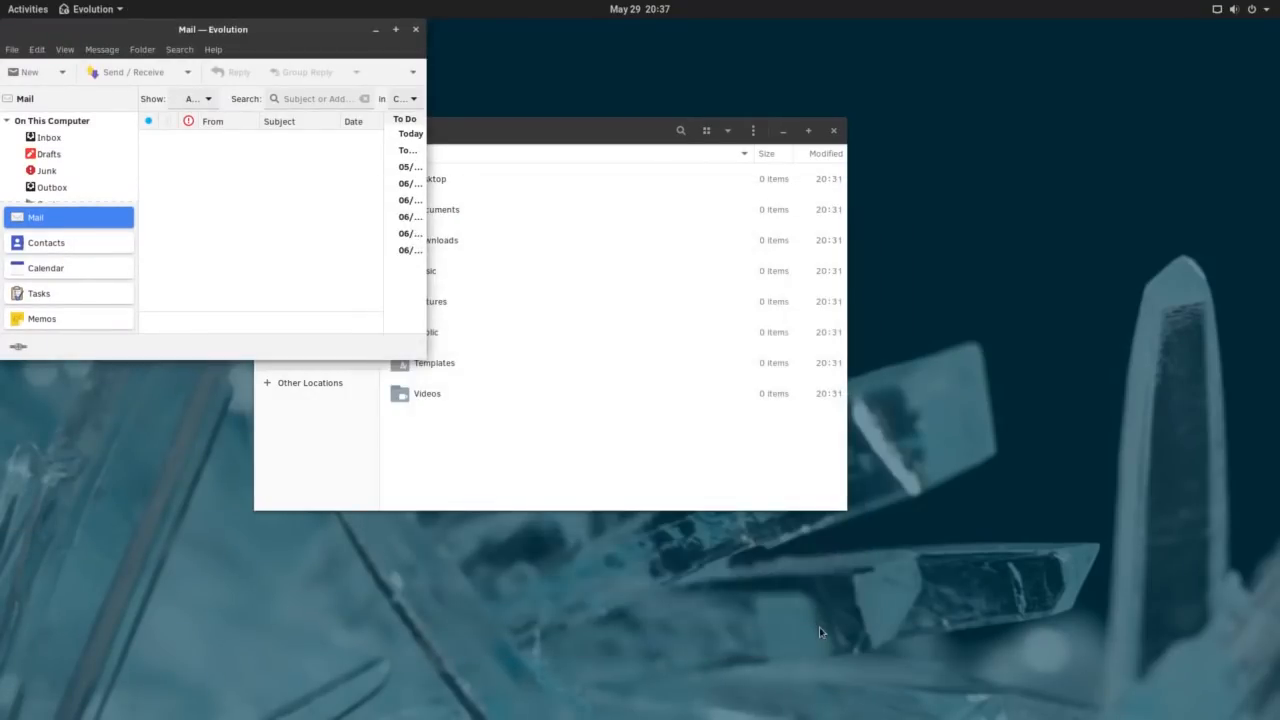
pyautogui.moveTo(213, 28); pyautogui.dragTo(1018, 68)
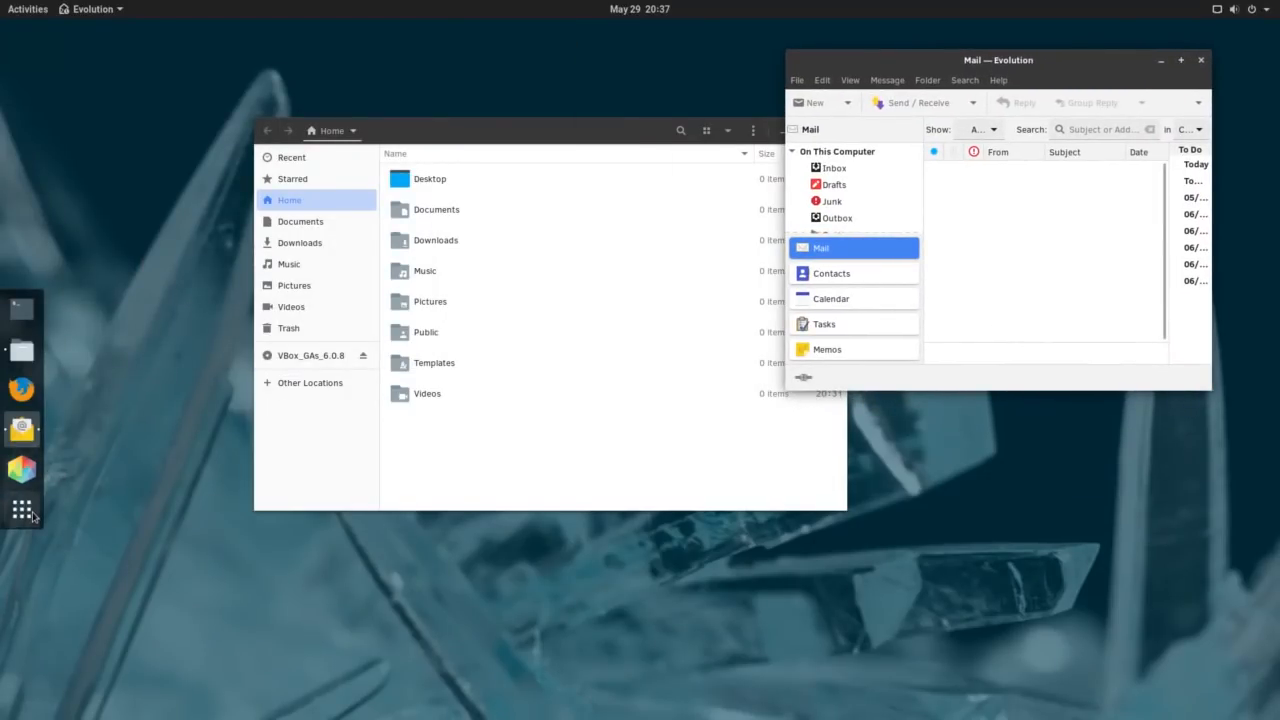
pyautogui.click(22, 509)
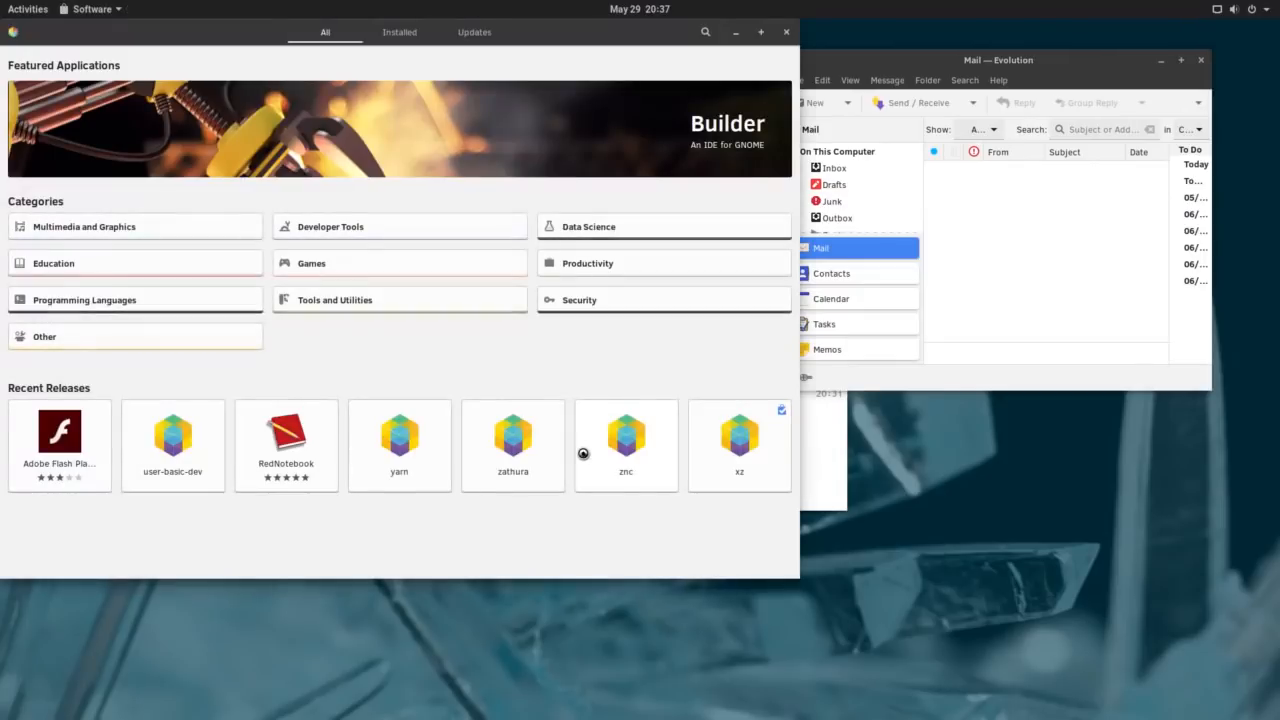
pyautogui.moveTo(631, 35)
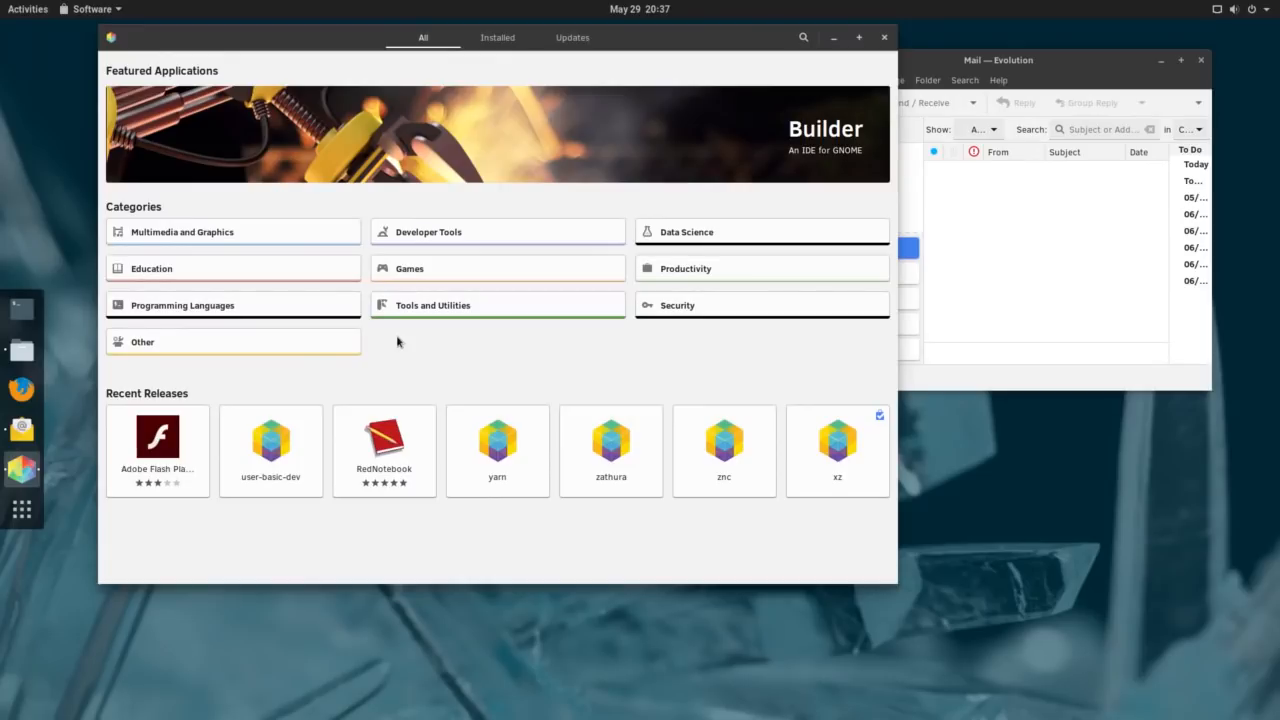
pyautogui.moveTo(247, 240)
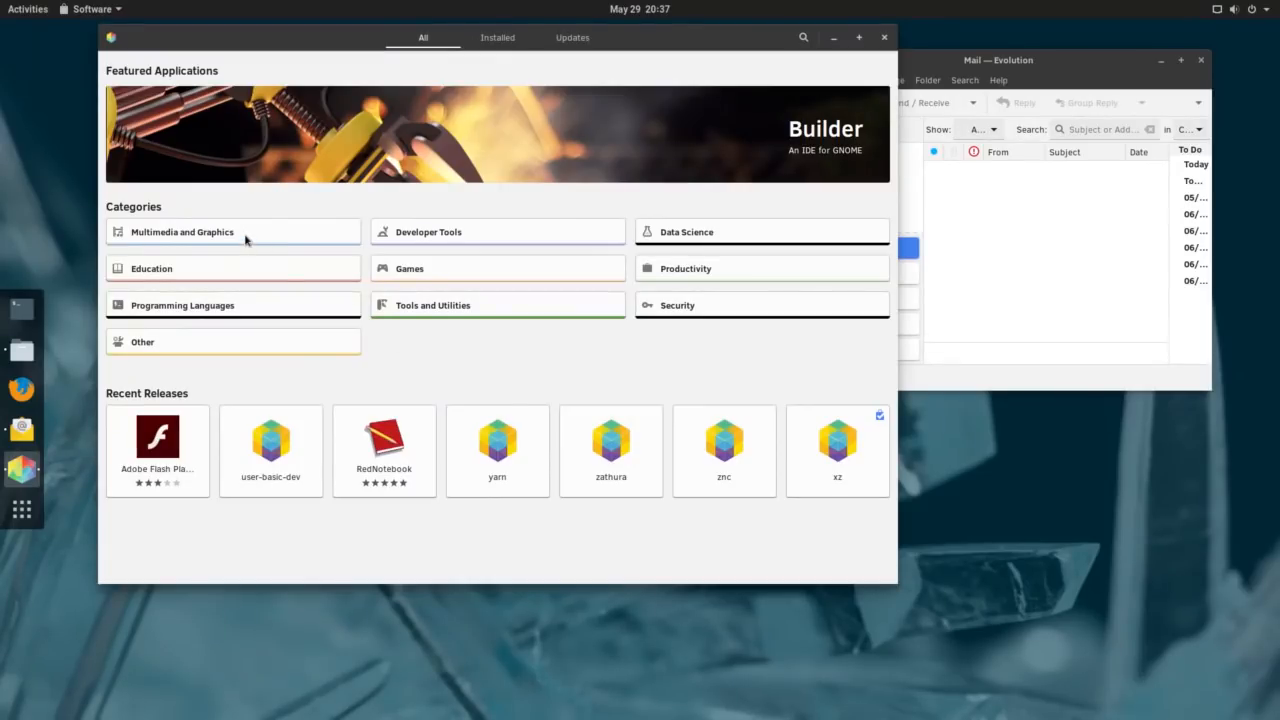
# Step: Browse the Multimedia and Graphics category, scrolling through its app list
pyautogui.click(182, 231)
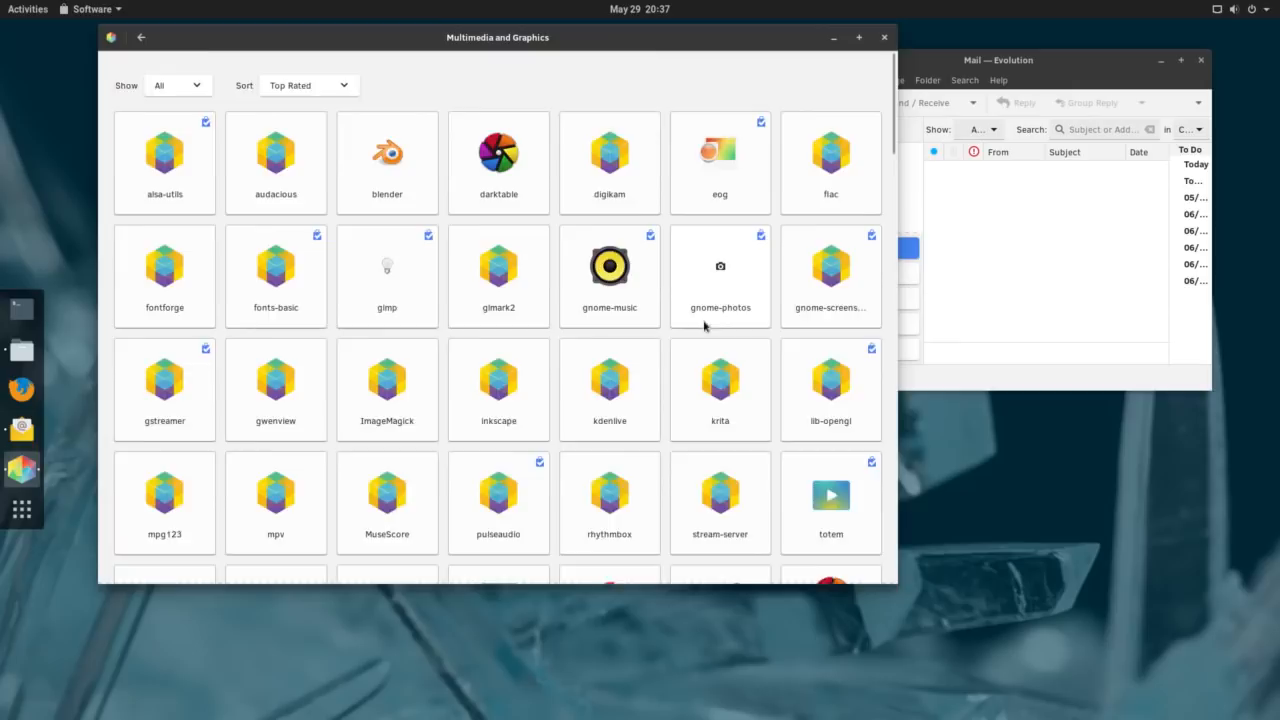
pyautogui.scroll(-3)
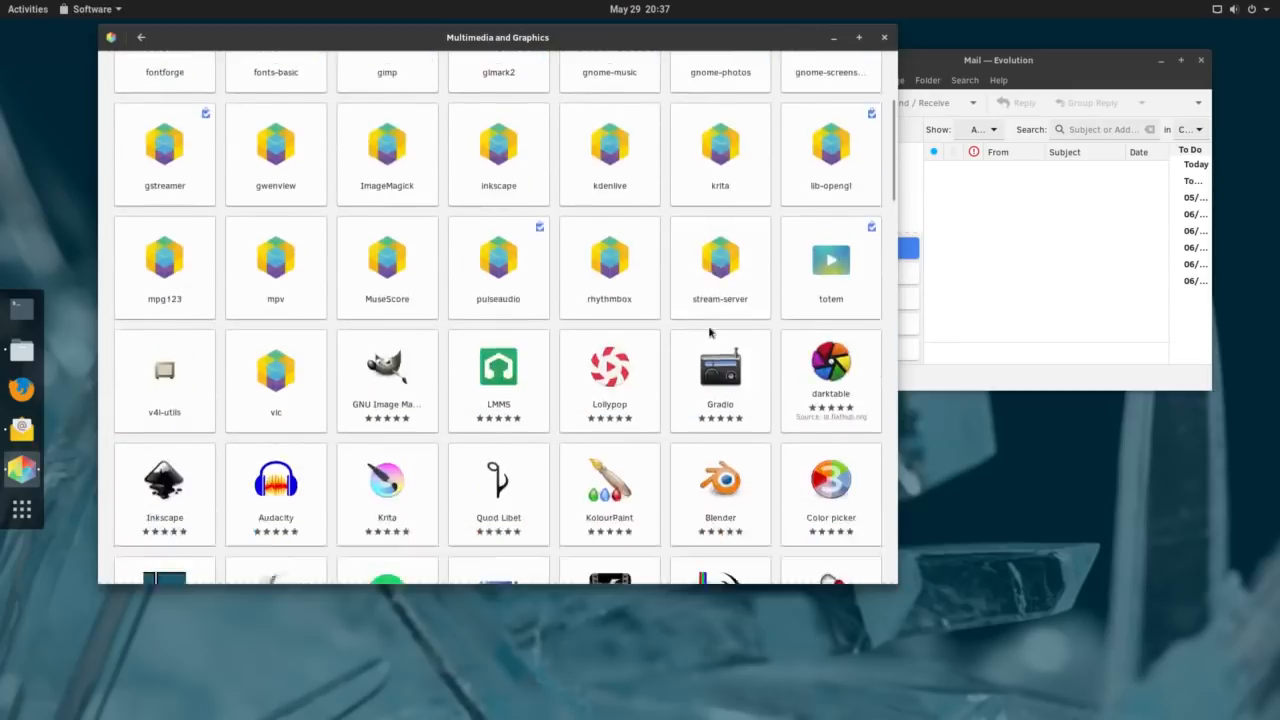
pyautogui.scroll(3)
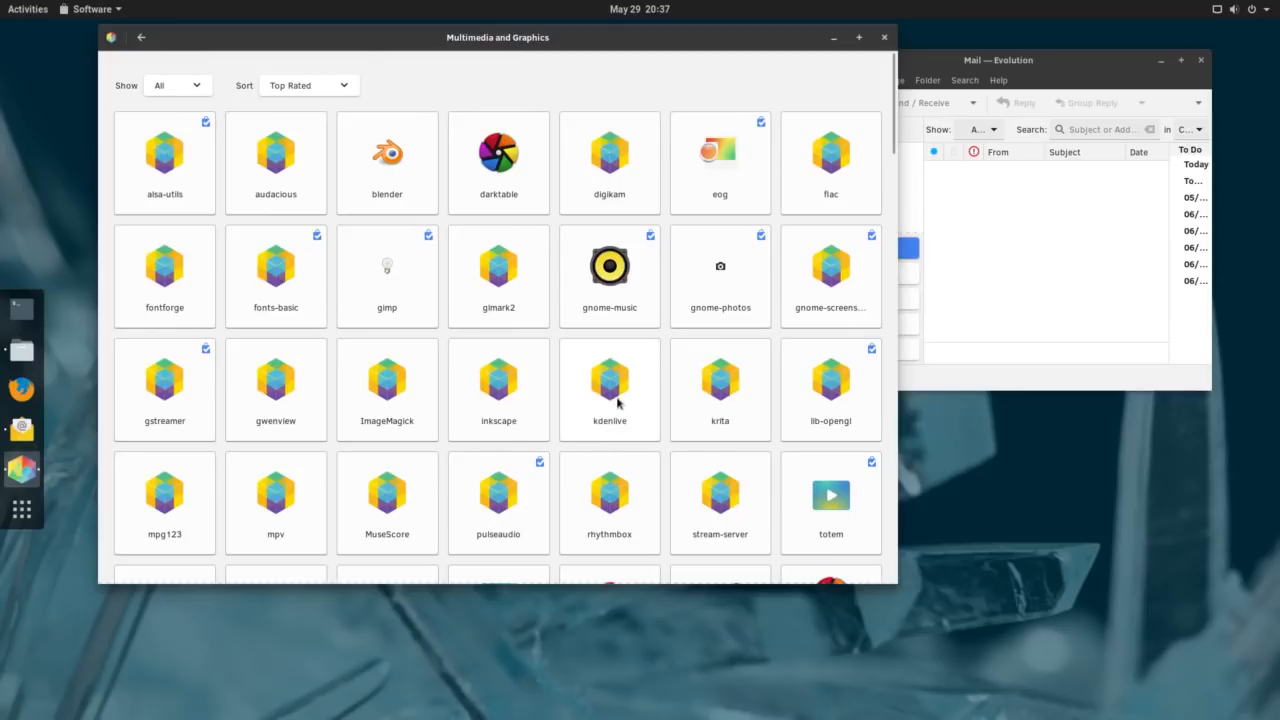
pyautogui.click(609, 385)
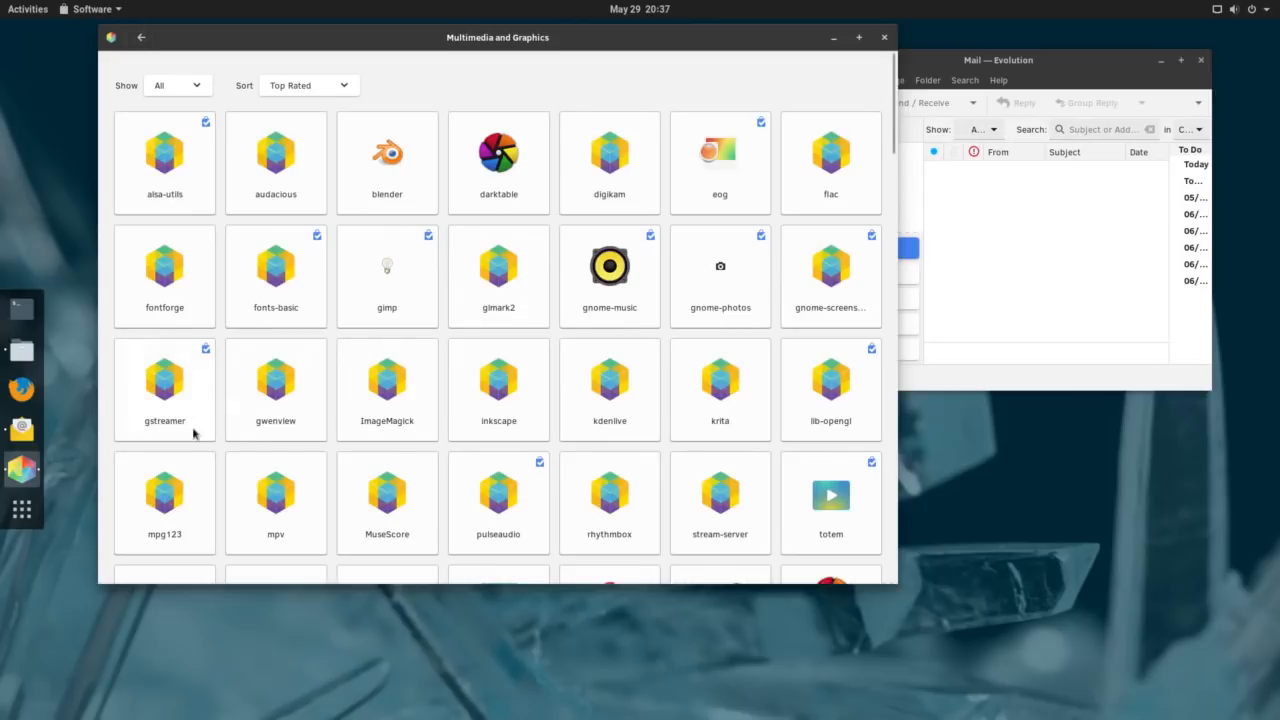
pyautogui.scroll(-3)
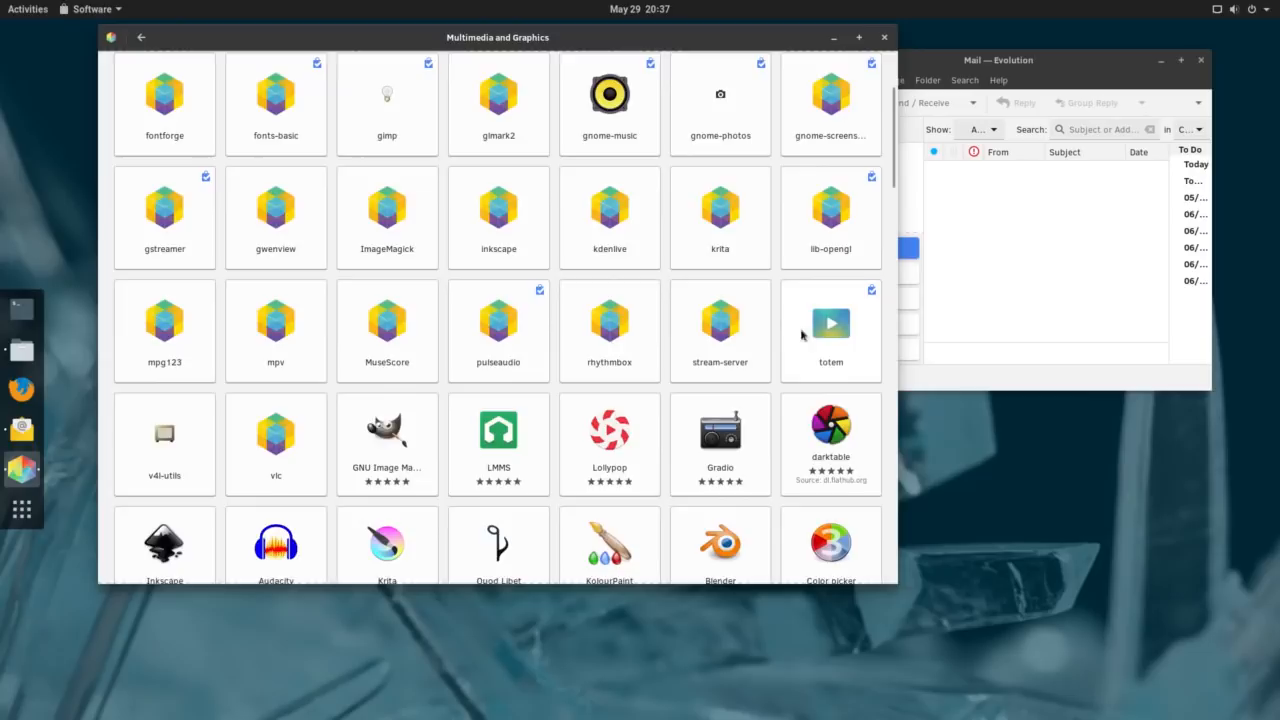
# Step: View totem's details page, then go back twice to the featured apps overview
pyautogui.click(831, 330)
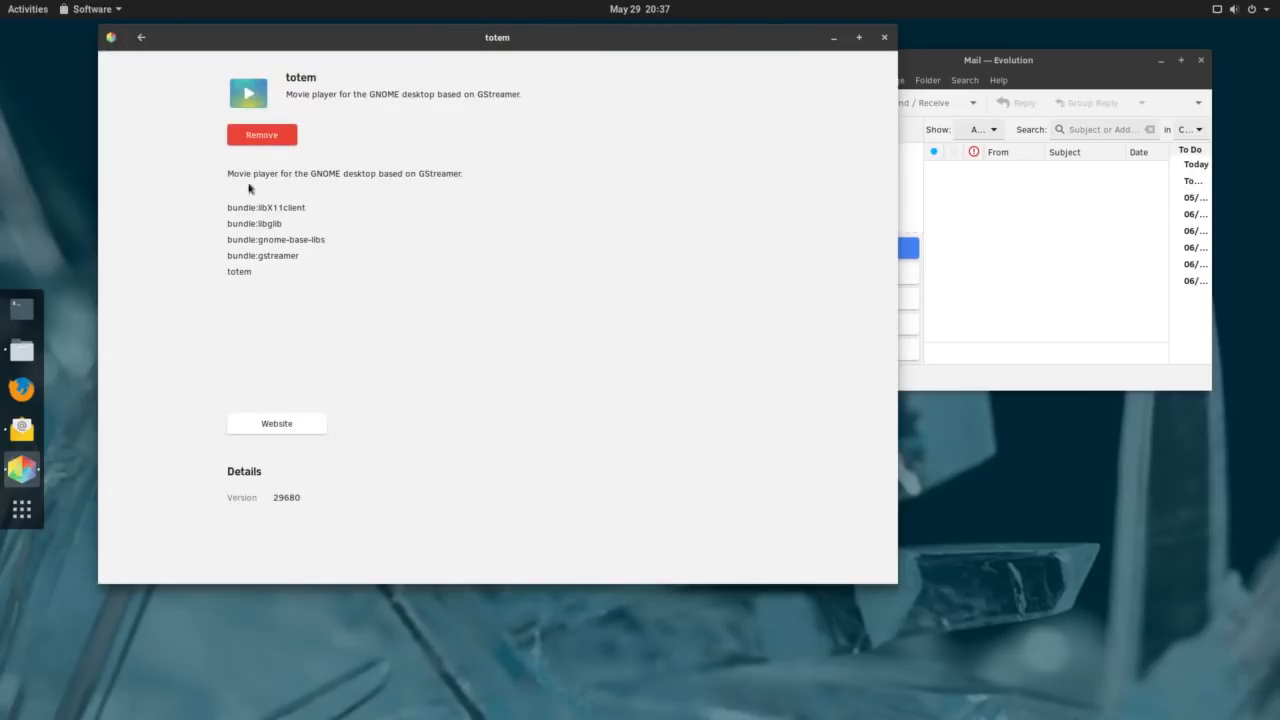
pyautogui.click(141, 37)
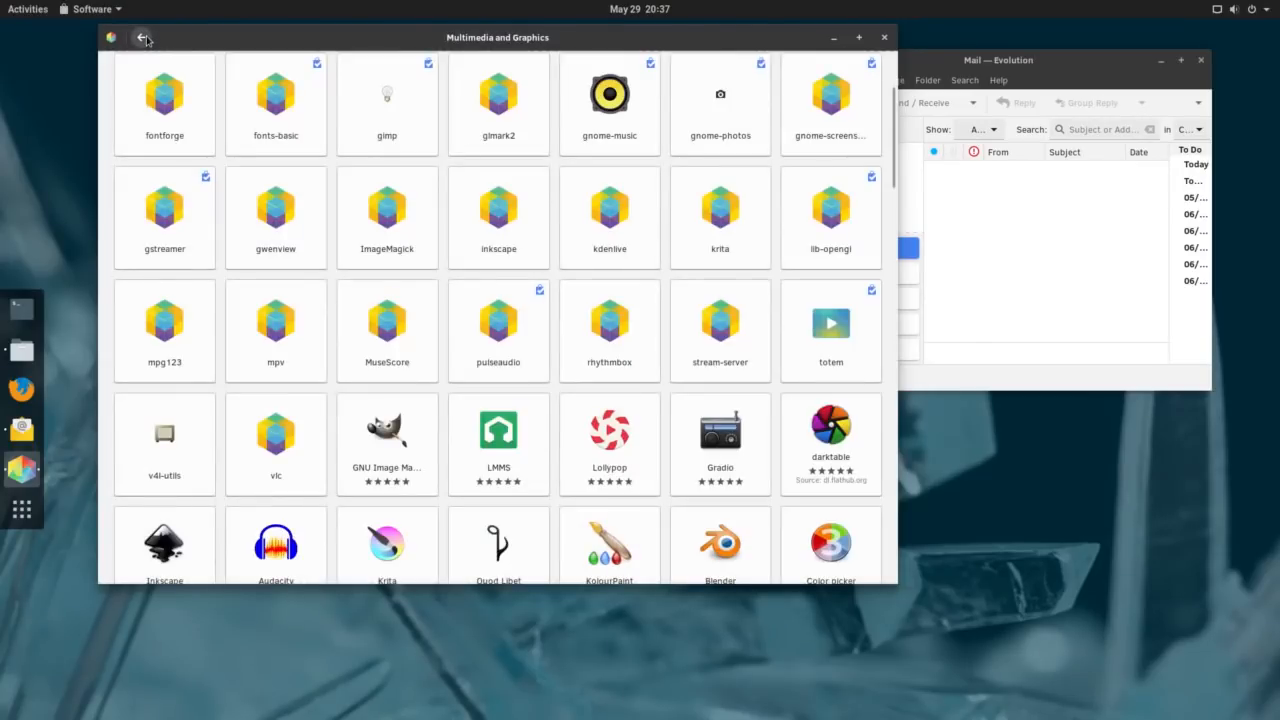
pyautogui.click(141, 37)
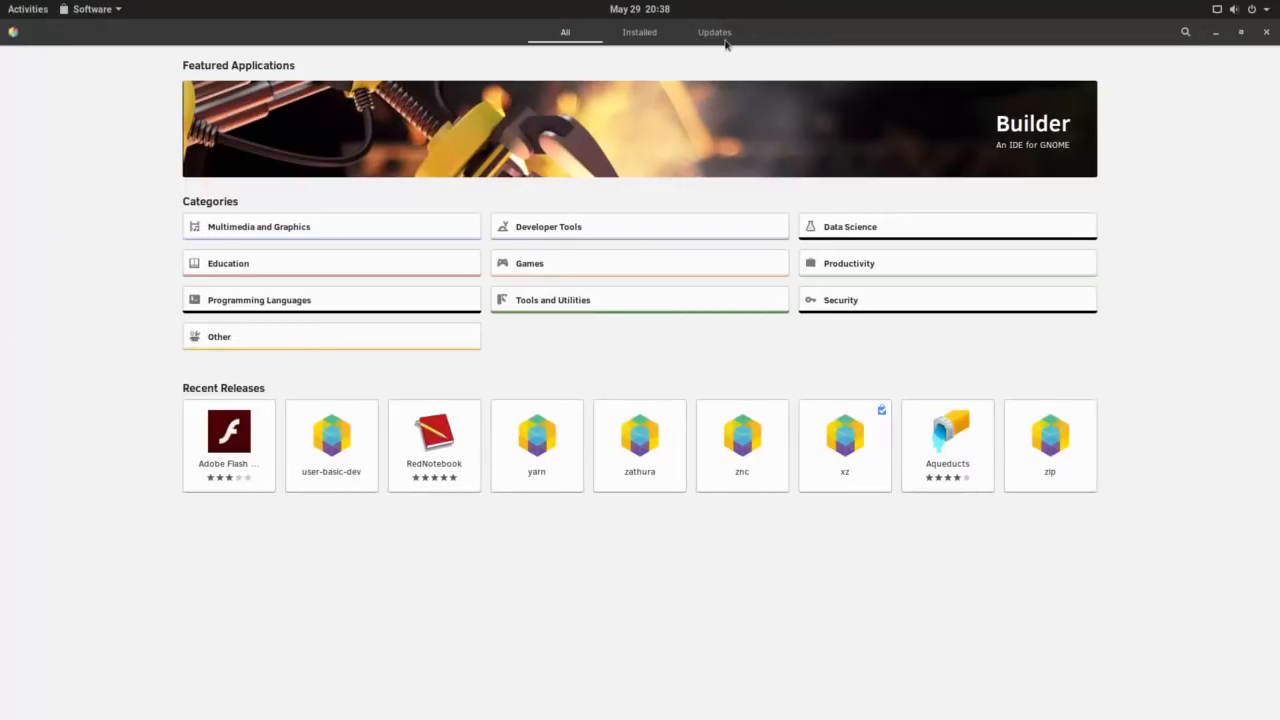
# Step: Search the GNOME Software catalogue for 'recorder'
pyautogui.click(1185, 31)
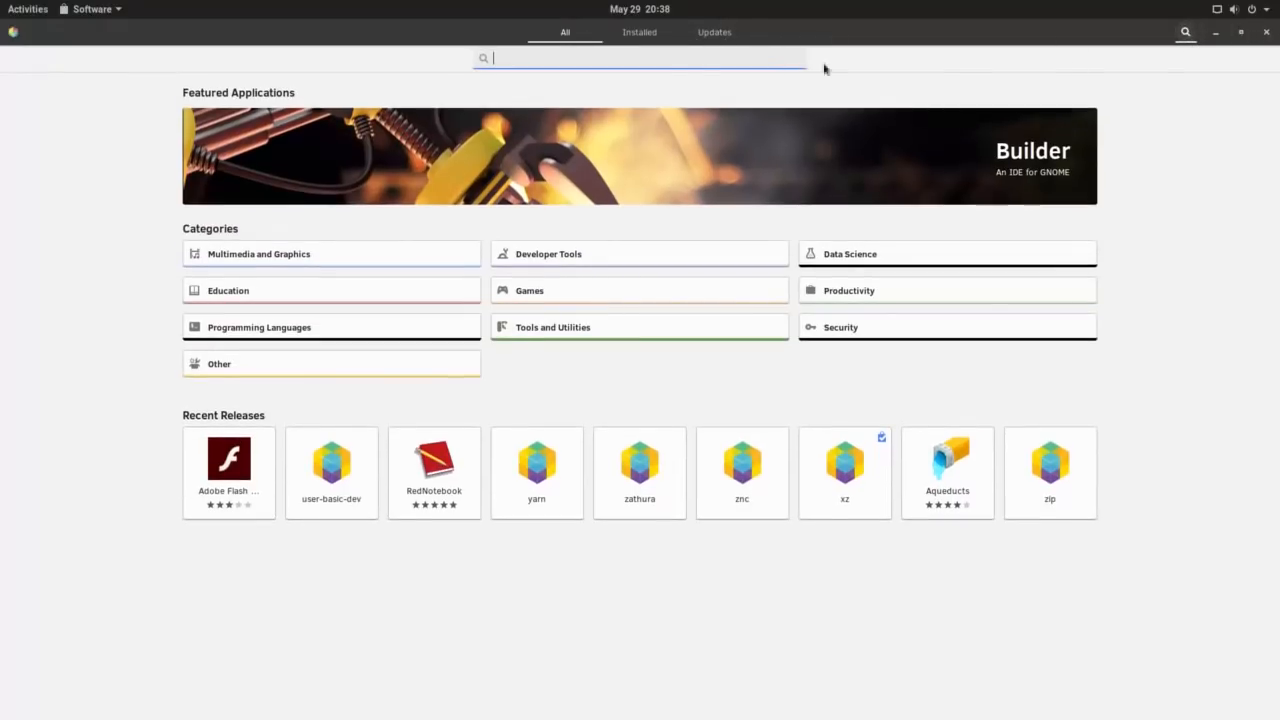
pyautogui.write('rec')
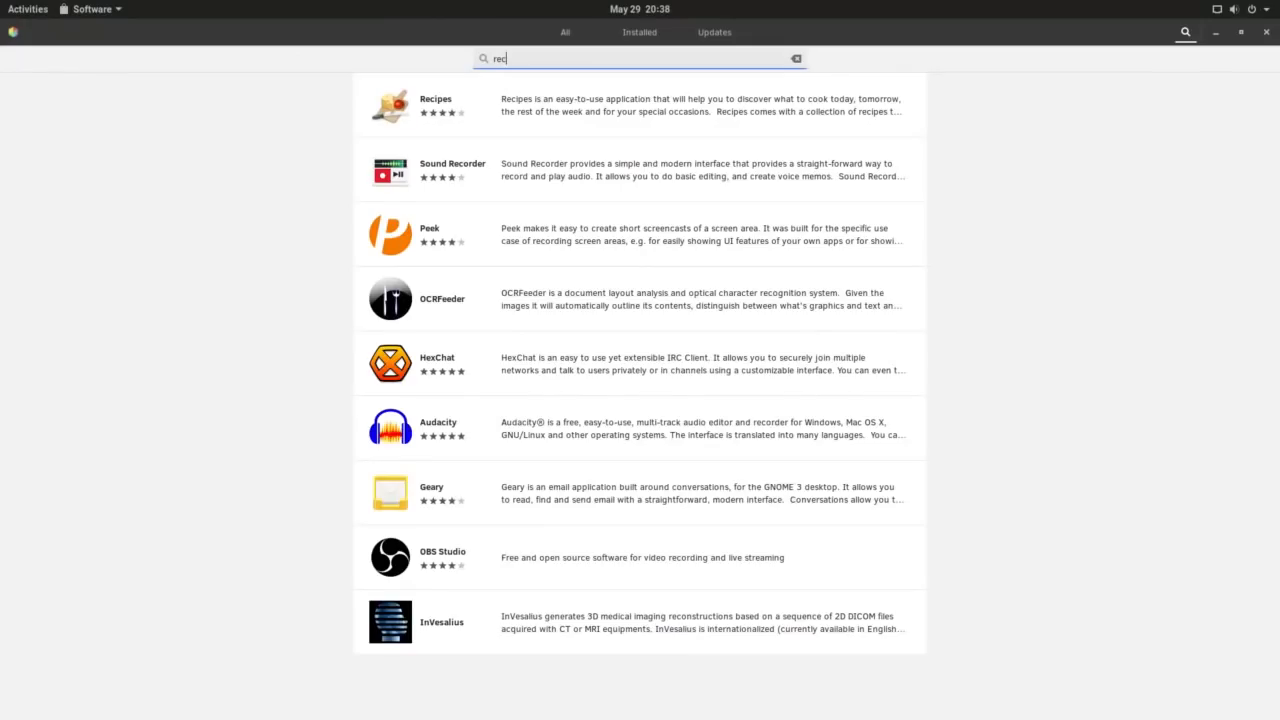
pyautogui.write('ord')
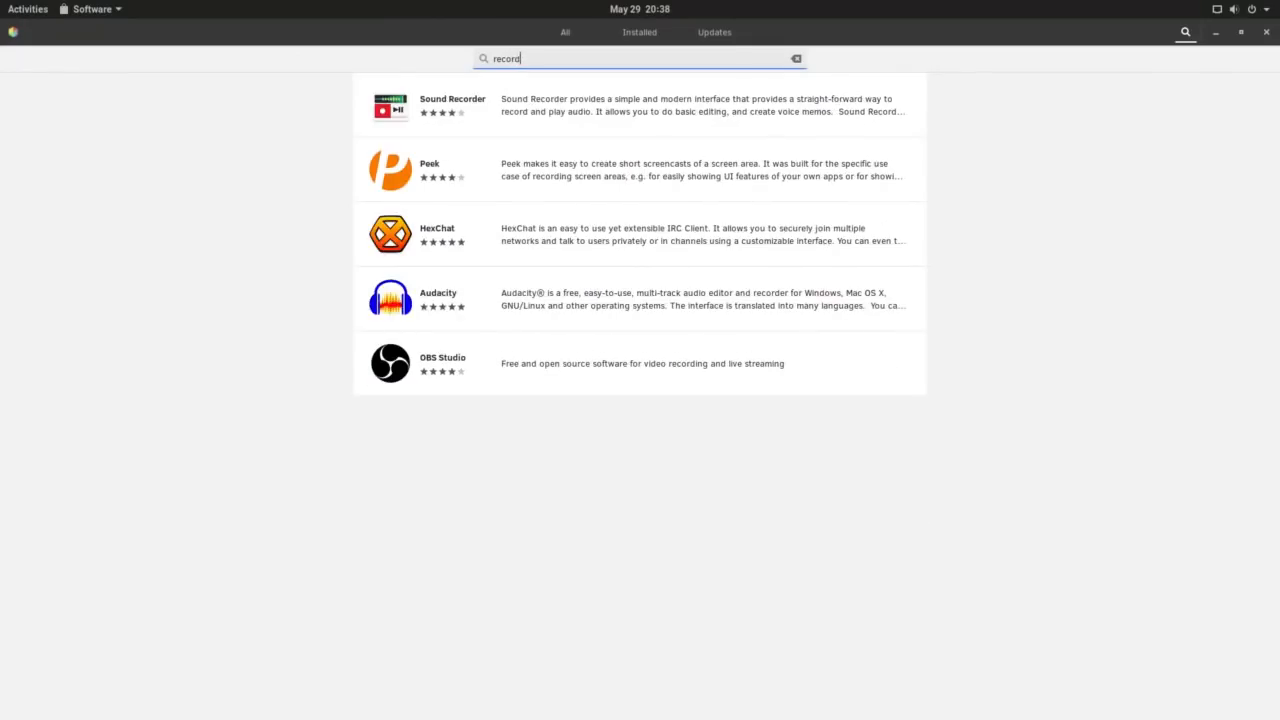
pyautogui.write('er')
pyautogui.write('mon')
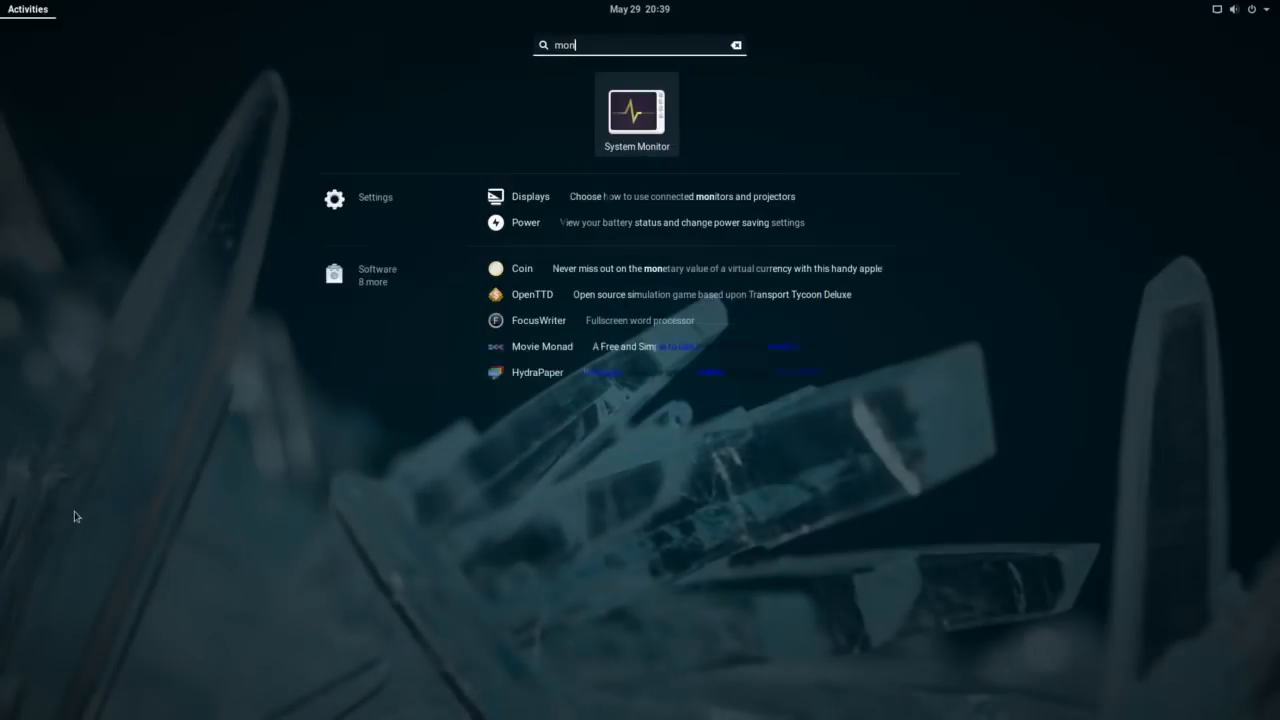
# Step: Launch System Monitor from the search results, maximize its resource graphs, then check updates
pyautogui.click(636, 108)
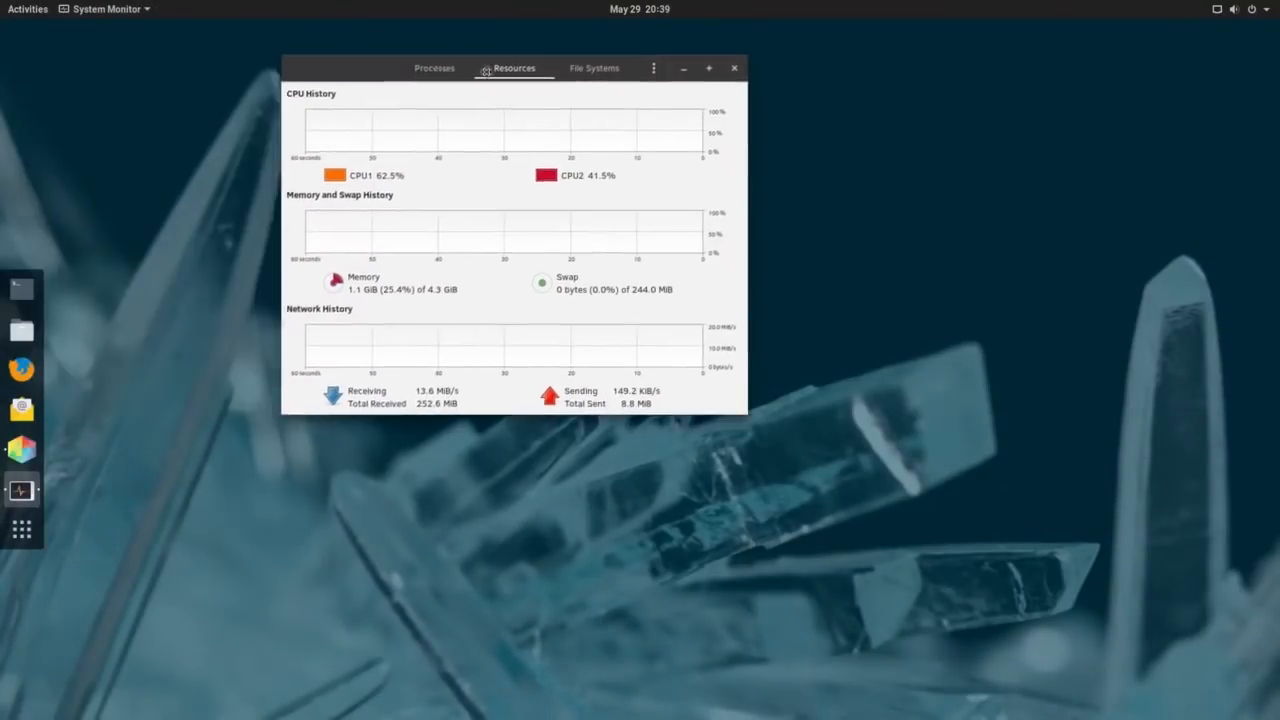
pyautogui.click(708, 68)
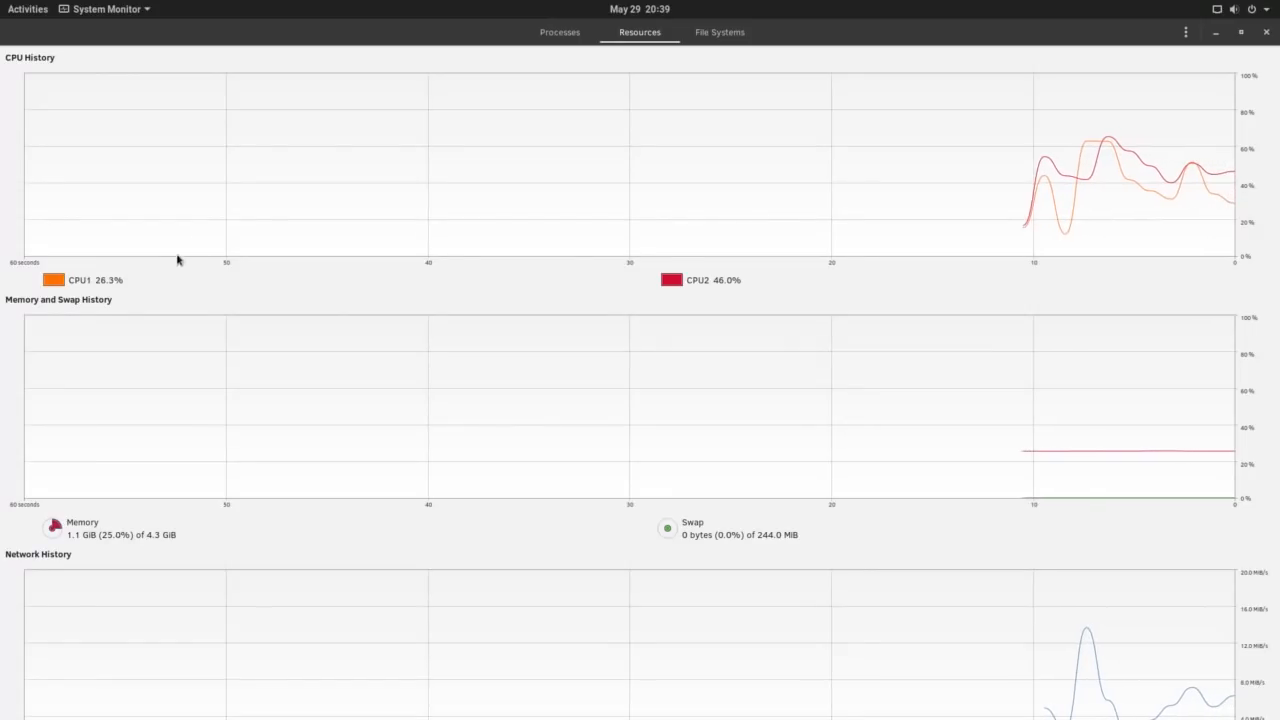
pyautogui.click(559, 32)
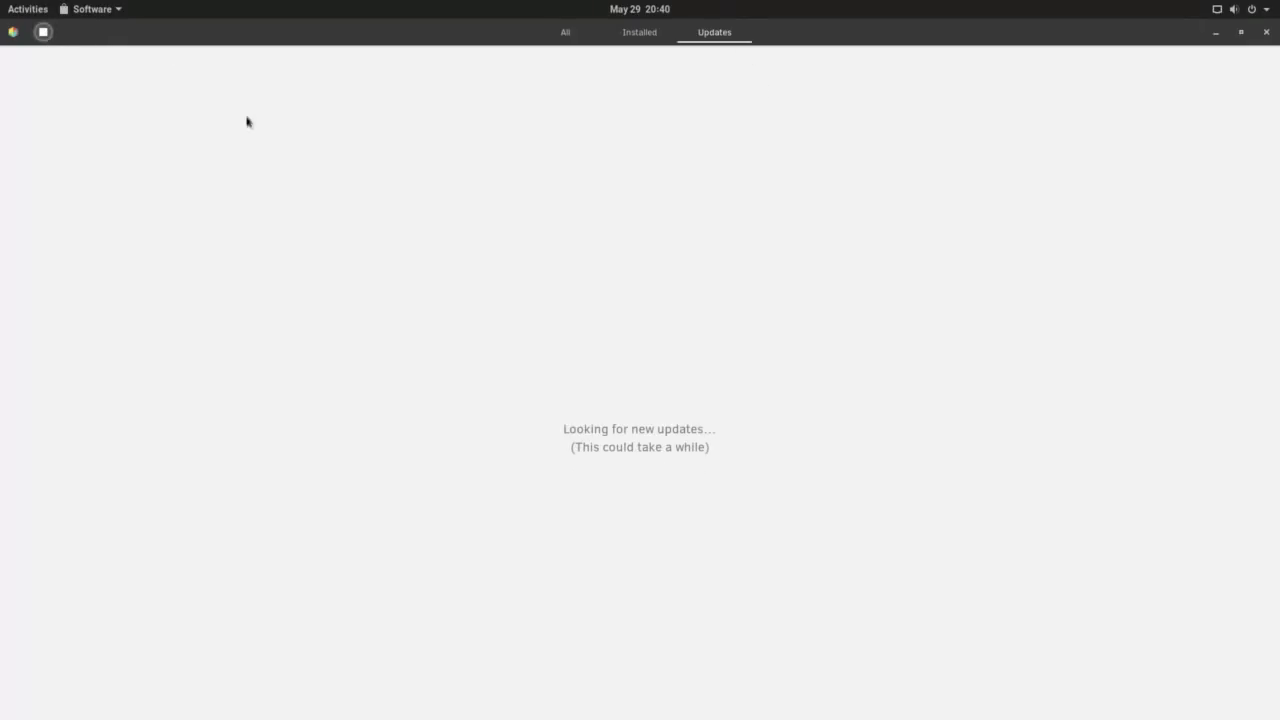
pyautogui.moveTo(922, 238)
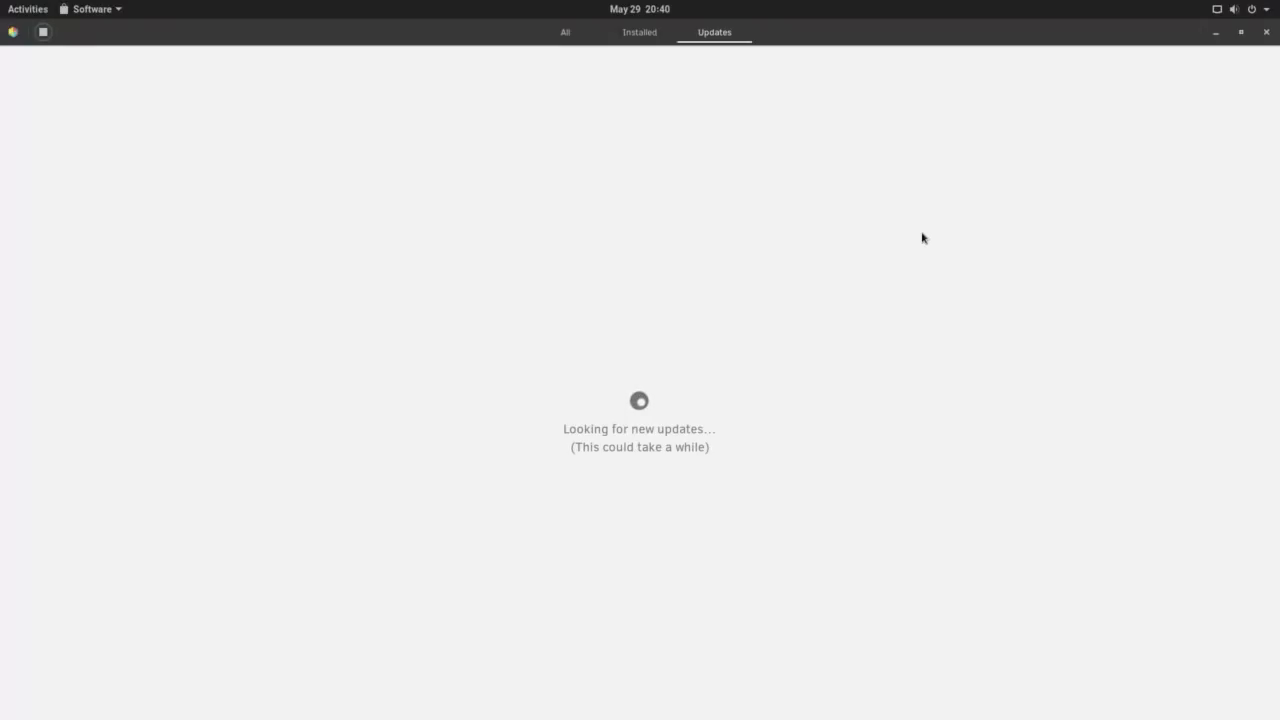
# Step: Close GNOME Software during its update check and launch Firefox from the dock
pyautogui.click(1268, 32)
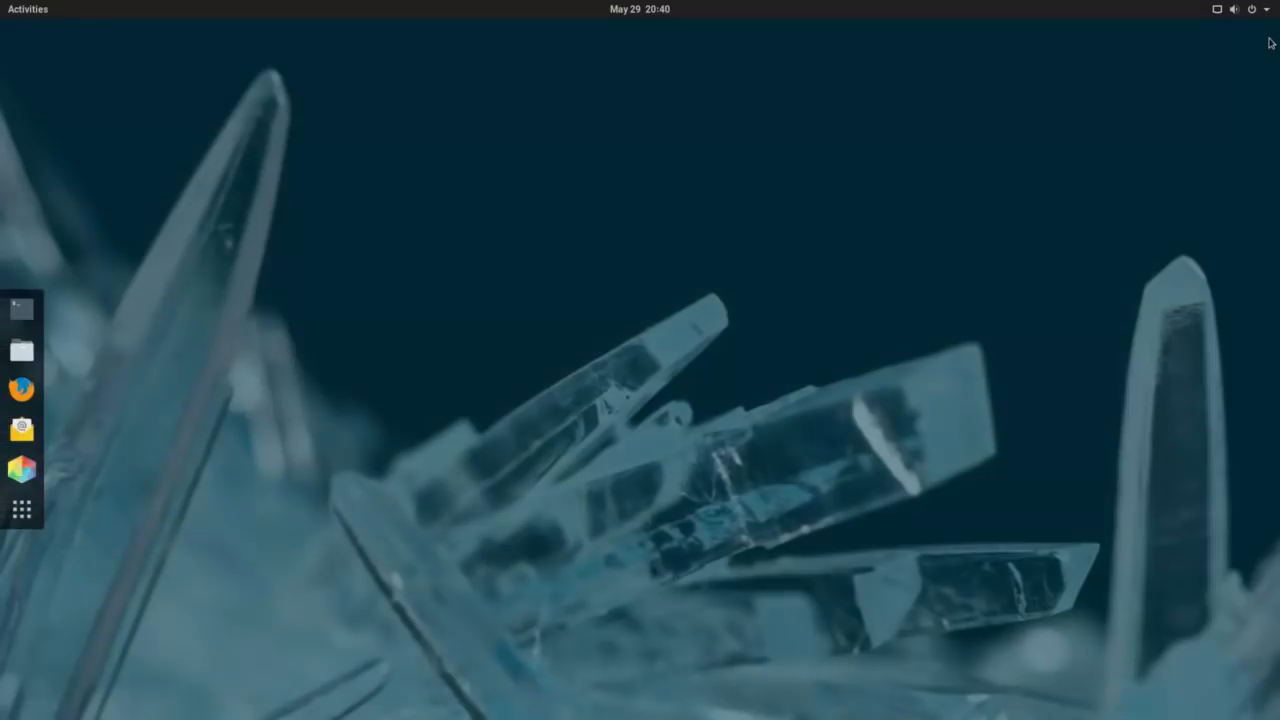
pyautogui.moveTo(44, 406)
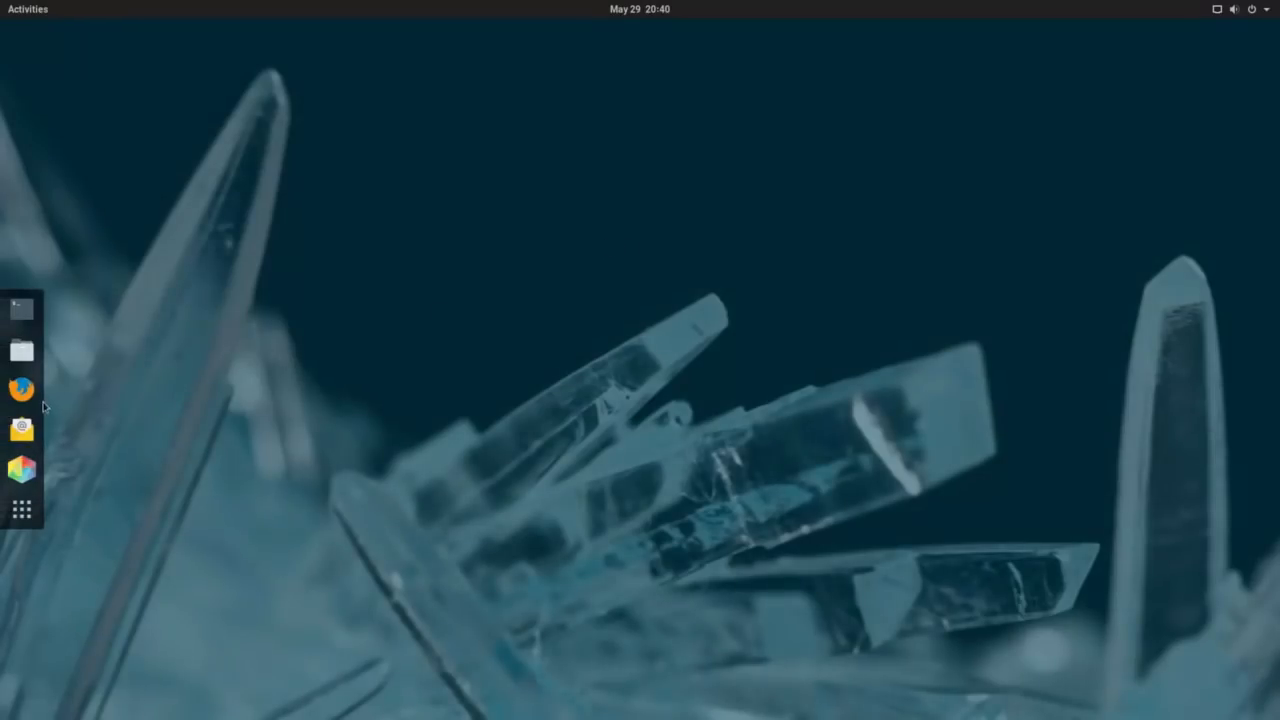
pyautogui.click(21, 389)
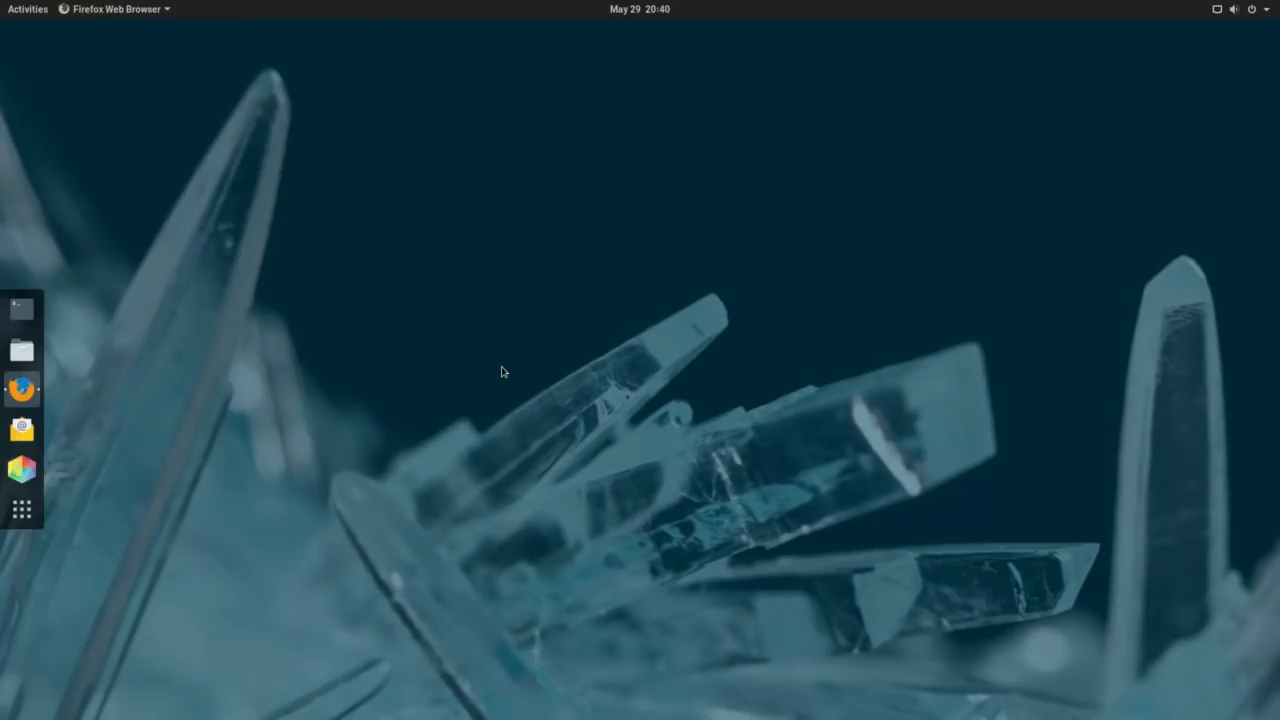
# Step: Search the web for 'clear linux' and open the Clear Linux Project About page
pyautogui.click(21, 389)
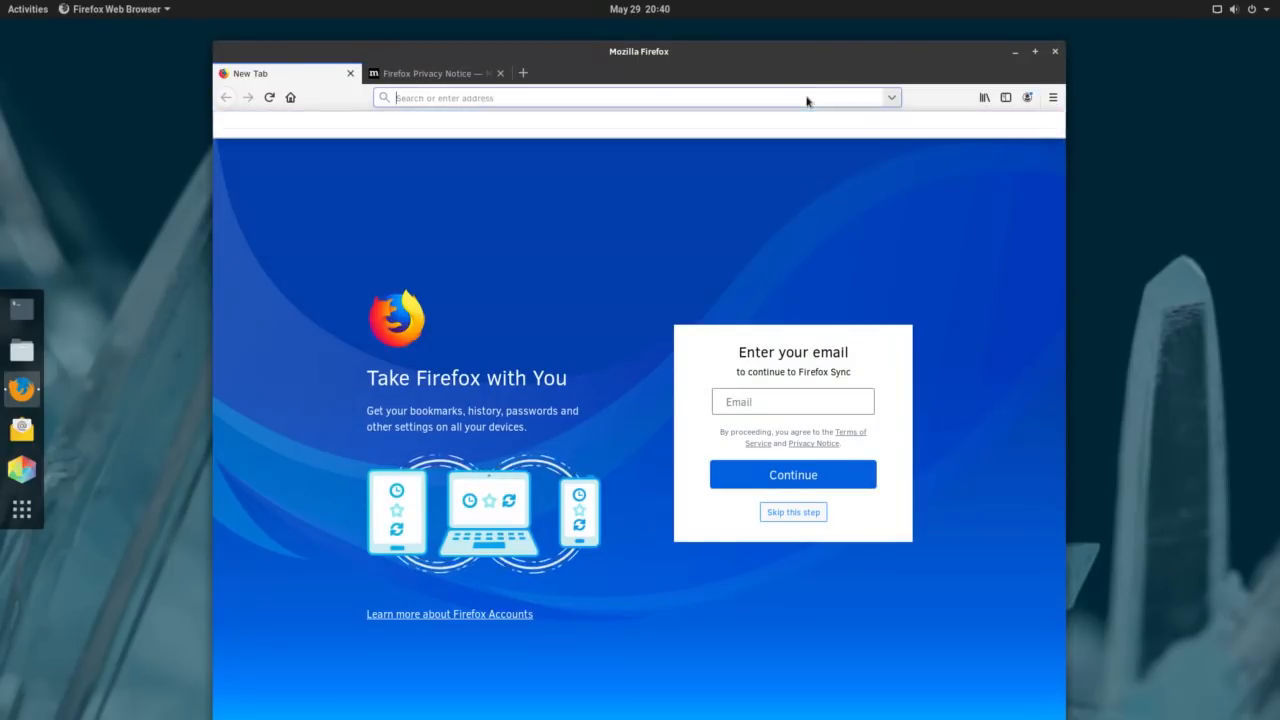
pyautogui.write('clear')
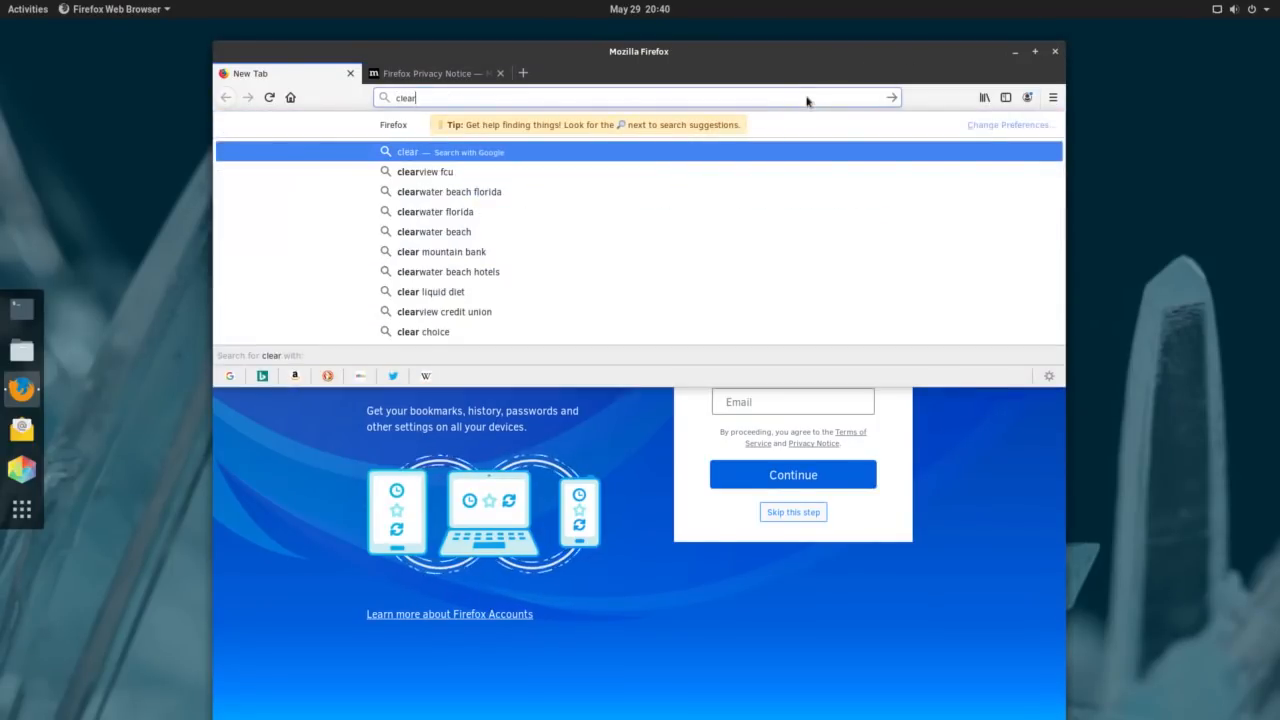
pyautogui.press('Return')
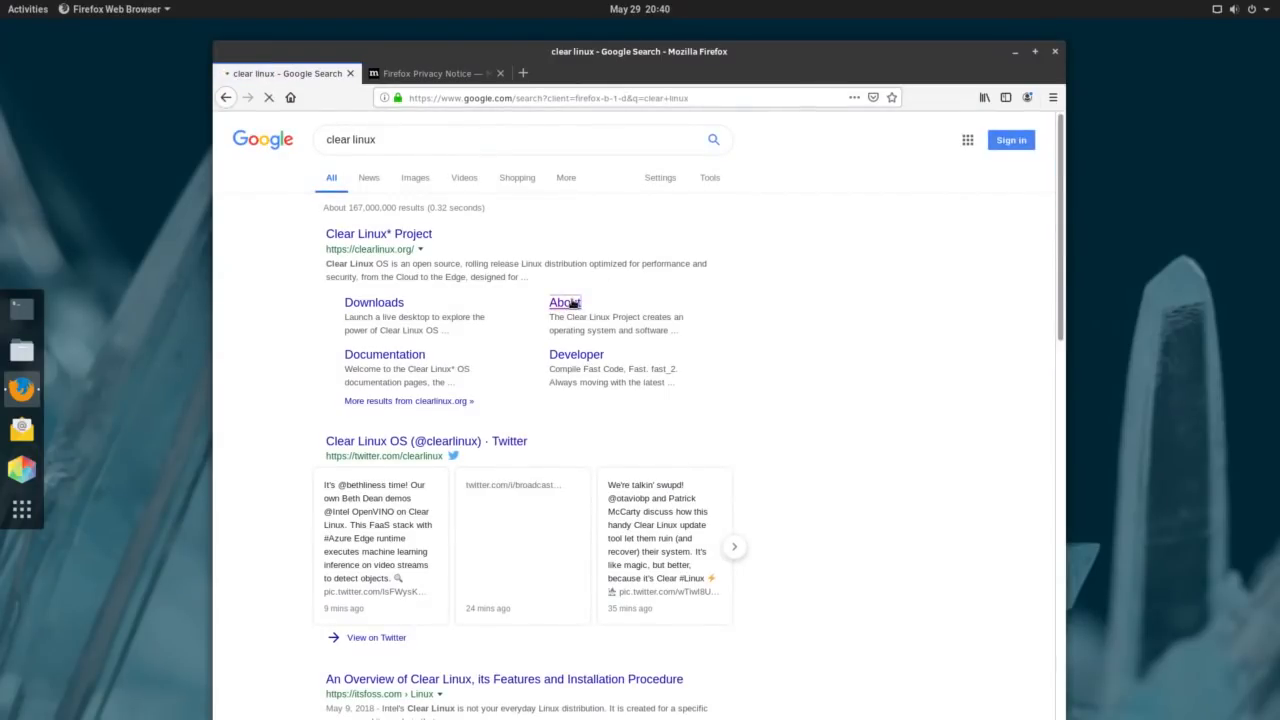
pyautogui.click(563, 302)
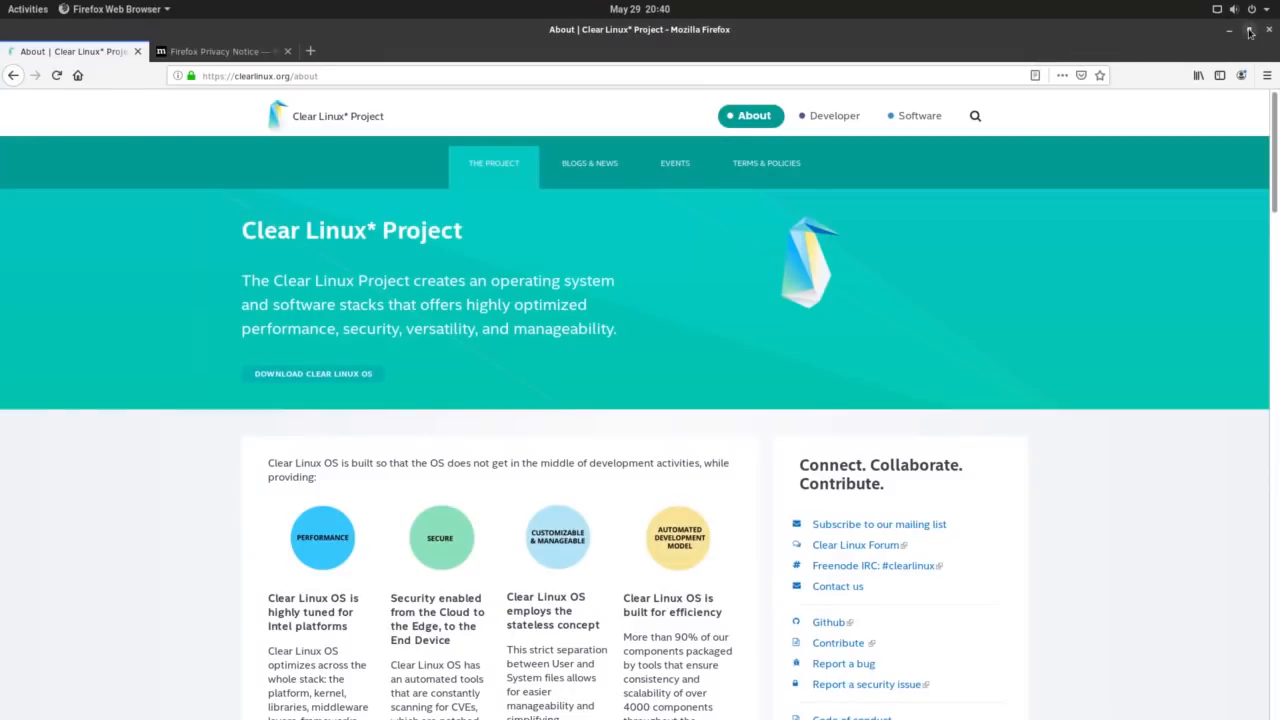
# Step: Restore and then maximize the Firefox window, and scroll the About page
pyautogui.click(1248, 30)
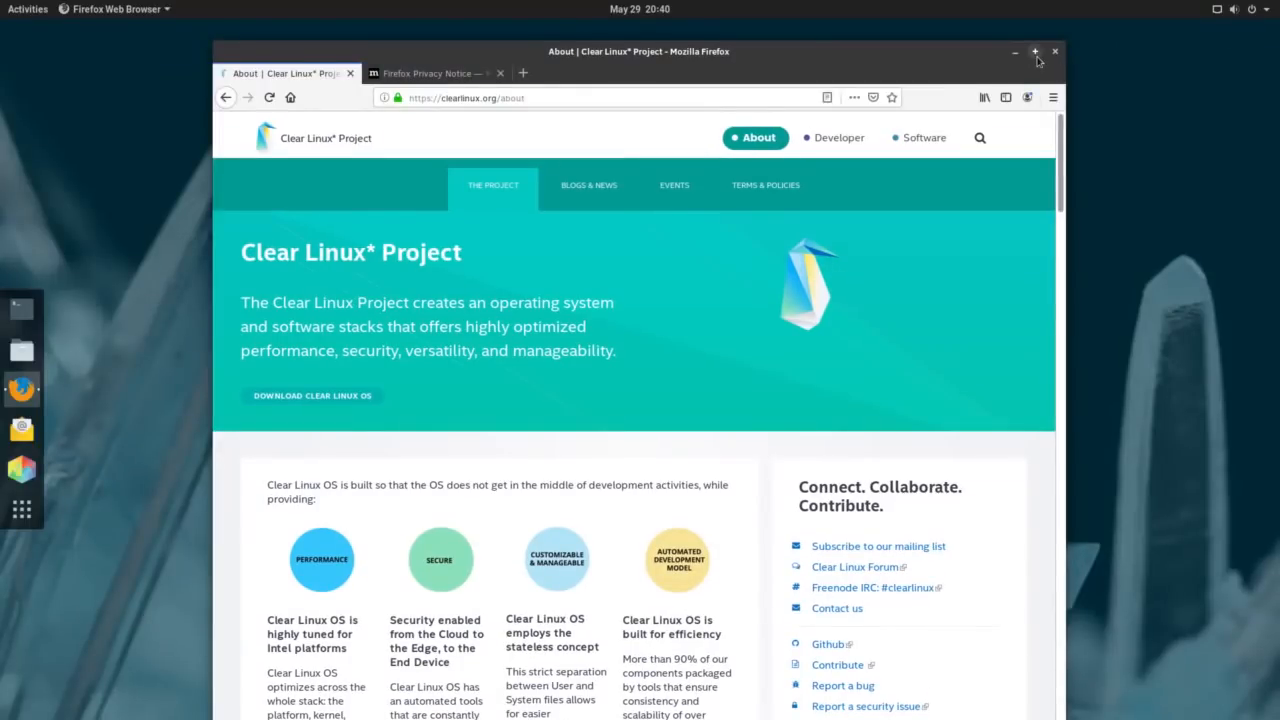
pyautogui.click(1035, 51)
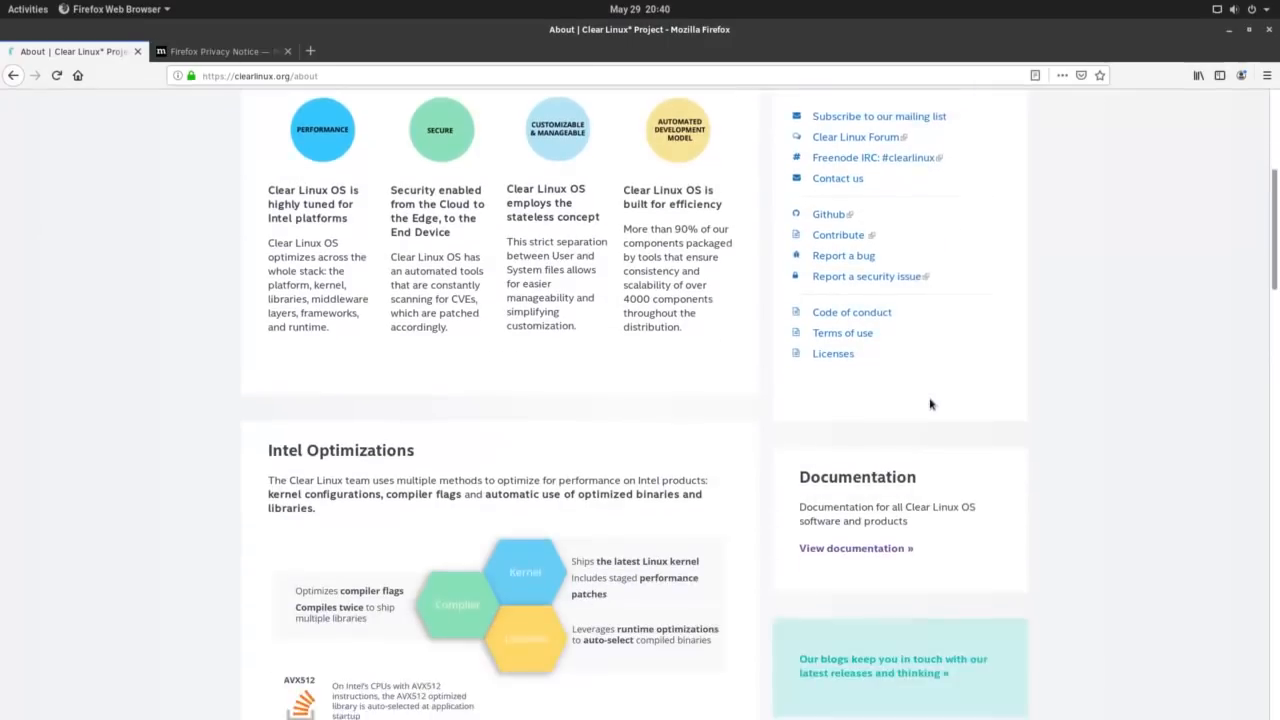
pyautogui.scroll(3)
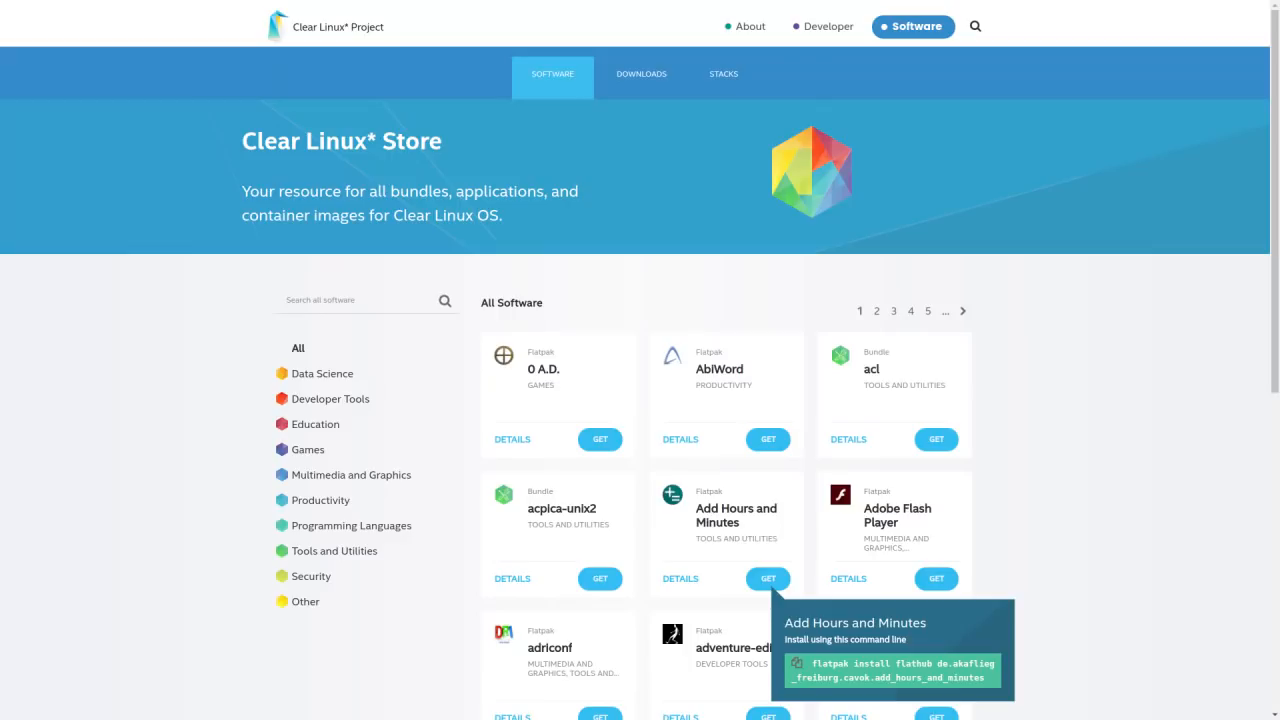
# Step: View the clearlinux.org Downloads page, then return to the project's About page
pyautogui.click(641, 73)
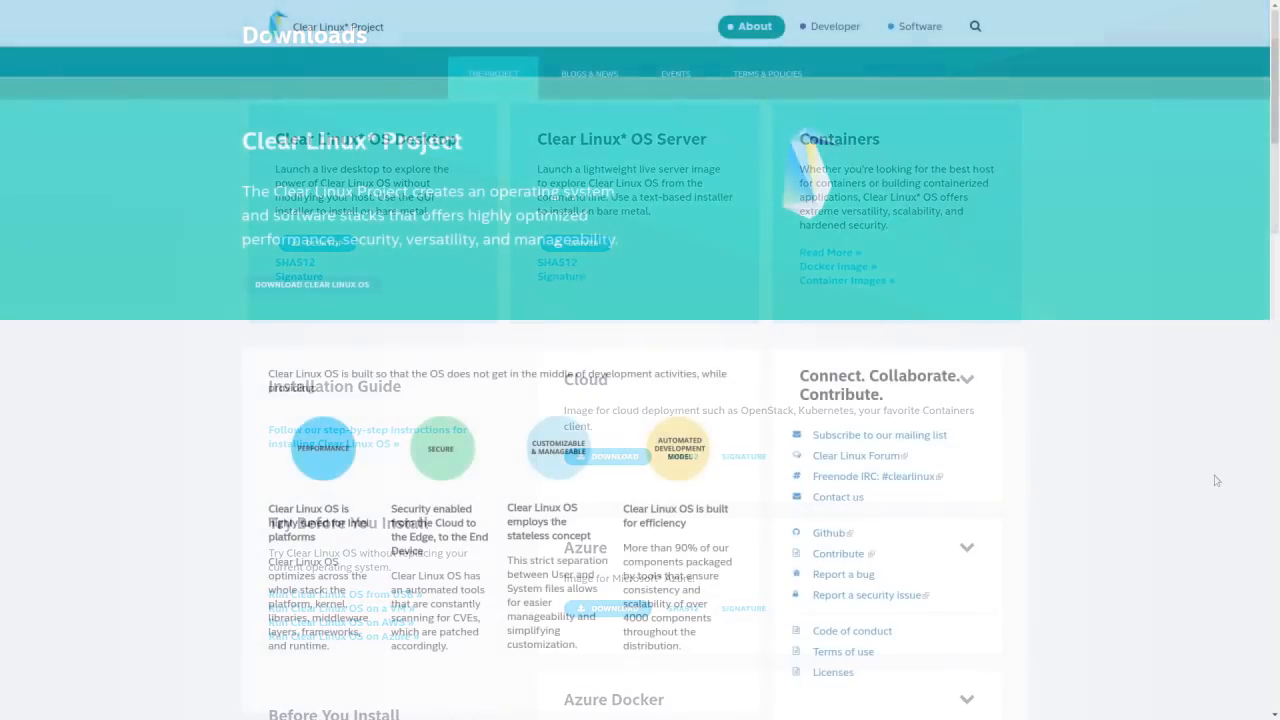
pyautogui.click(493, 73)
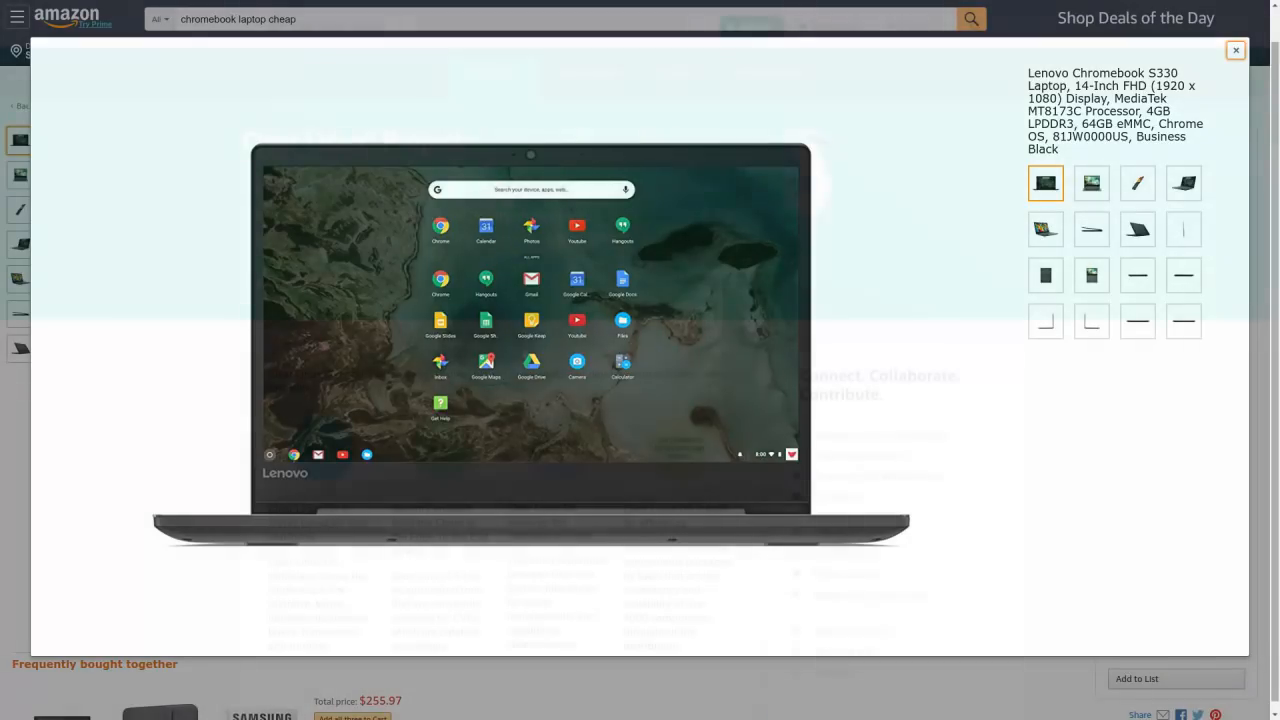
pyautogui.click(1236, 50)
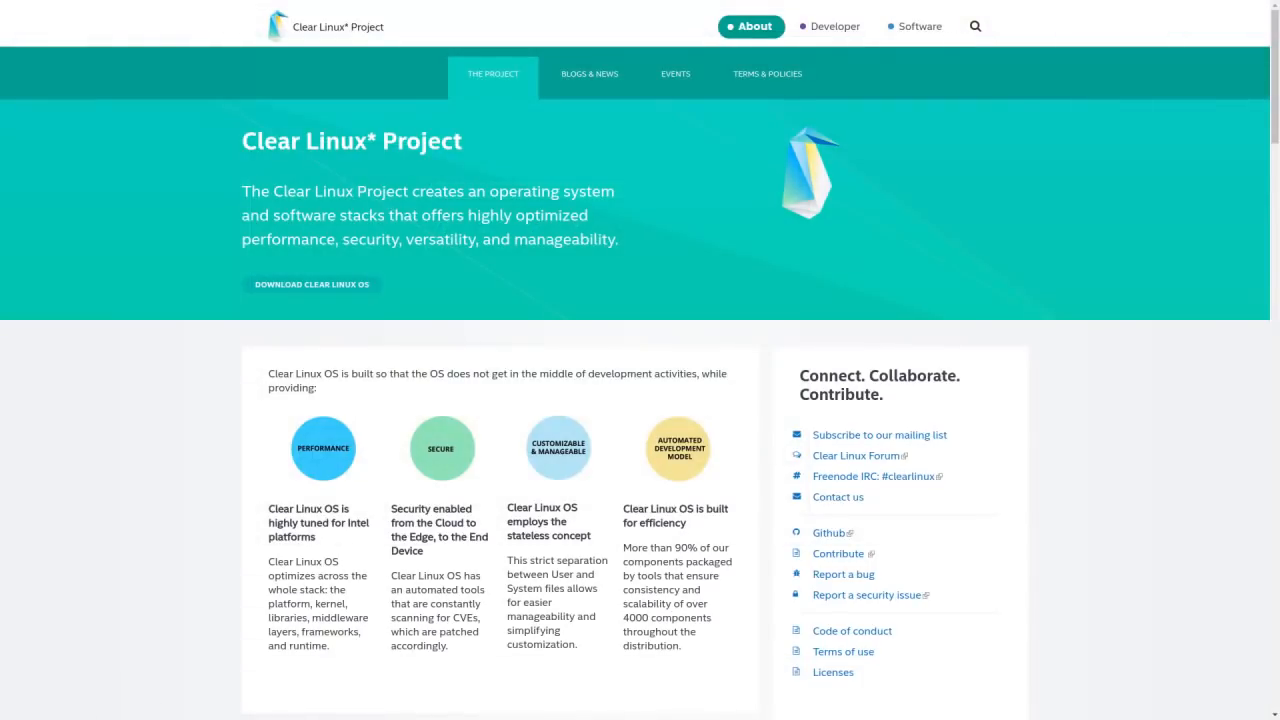